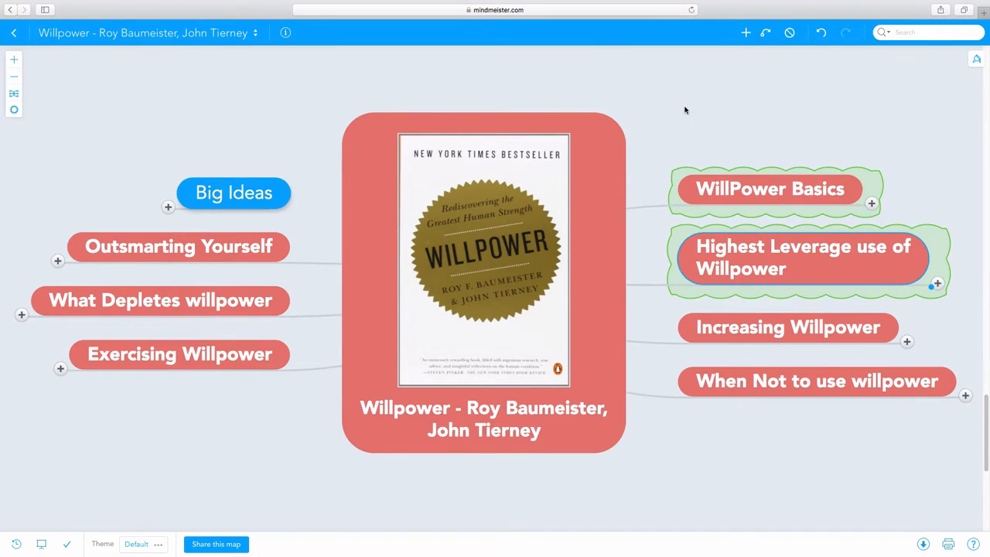
{"action": "mouse_move", "coordinate": [689, 122]}
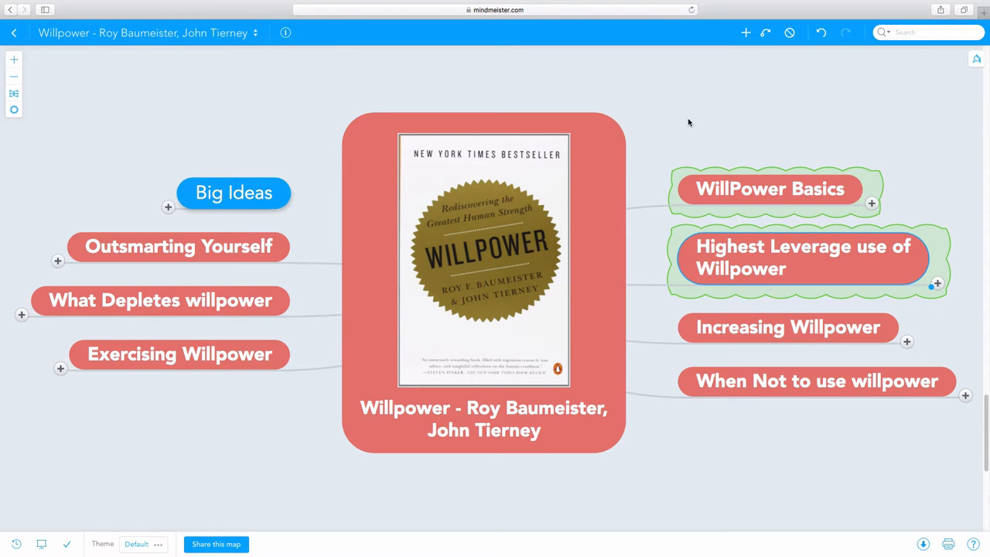
{"action": "mouse_move", "coordinate": [872, 207]}
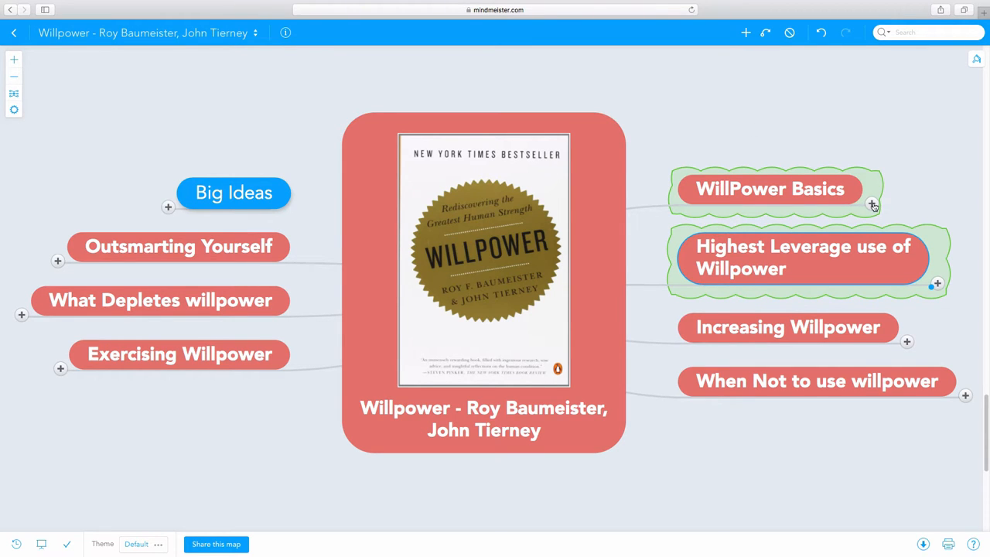
Expand WillPower Basics and Greatest Human Strength, reviewing the 'With great power comes great responsibility' idea
{"action": "left_click", "coordinate": [872, 206]}
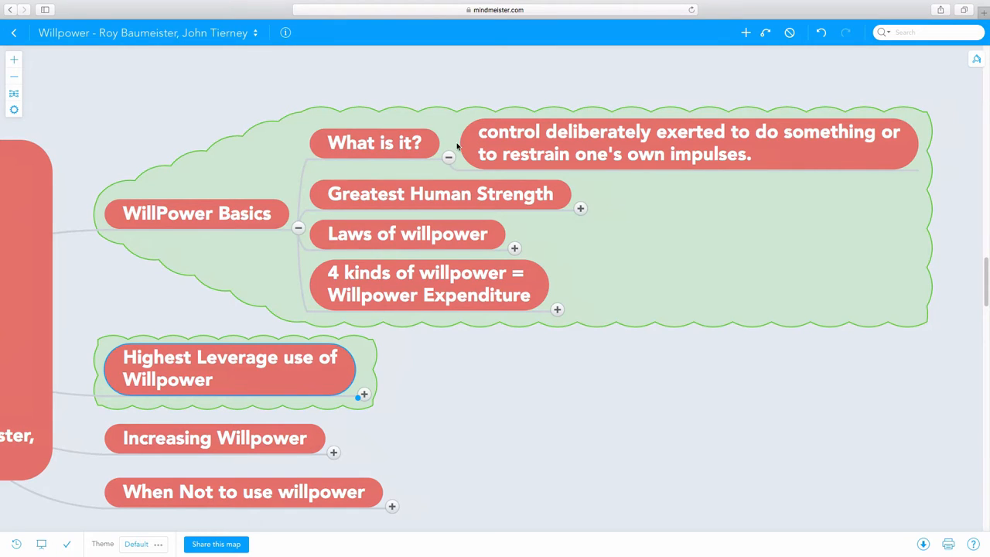
{"action": "left_click", "coordinate": [580, 207]}
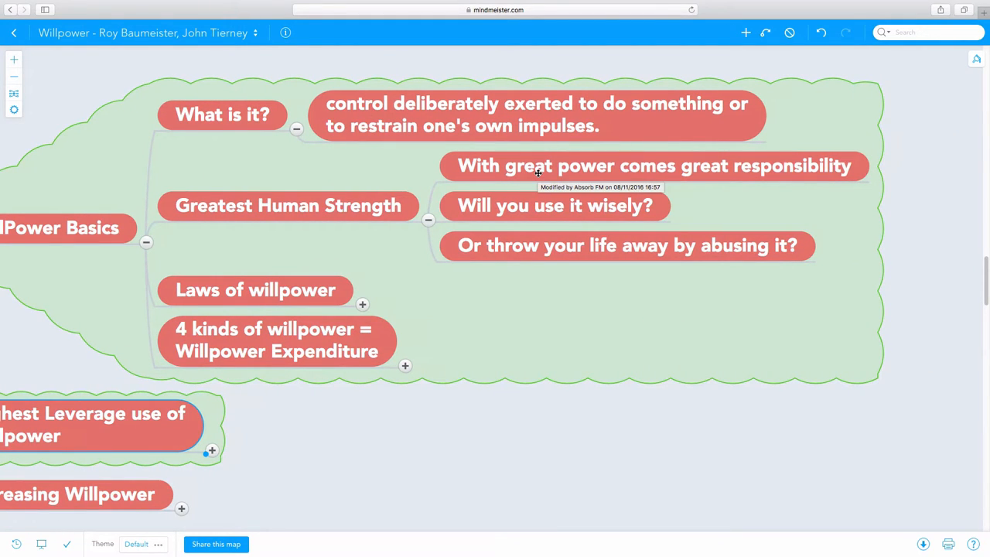
{"action": "left_click", "coordinate": [656, 166]}
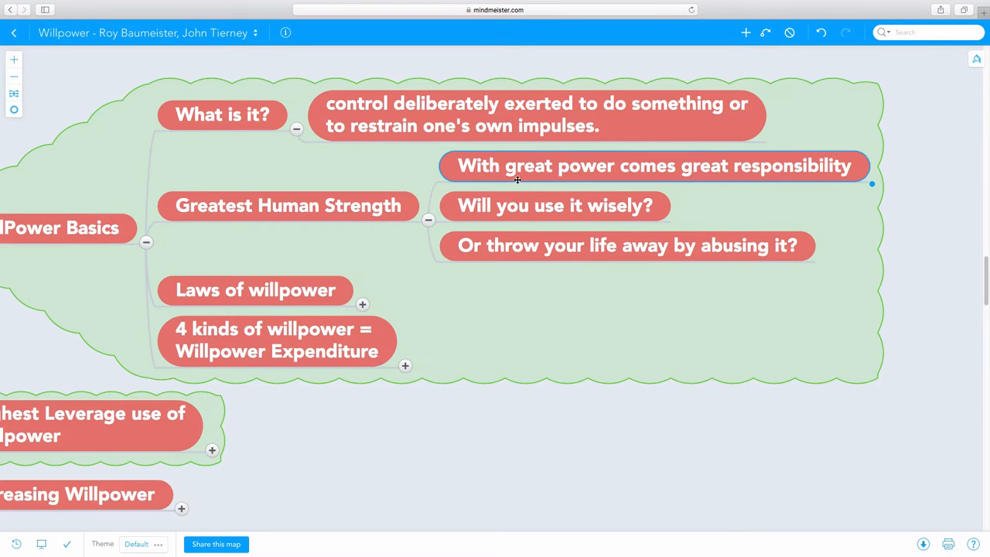
{"action": "left_click", "coordinate": [288, 204]}
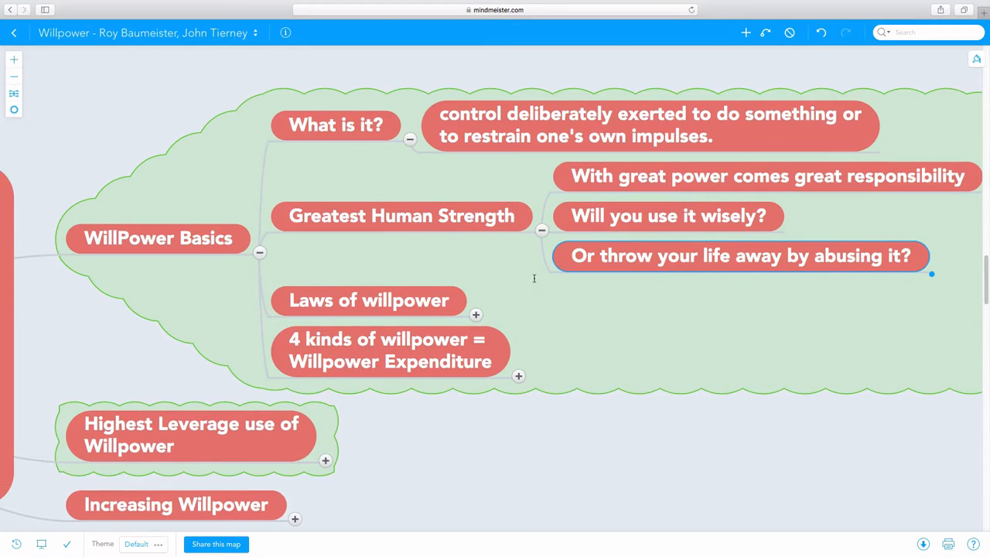
{"action": "mouse_move", "coordinate": [602, 222]}
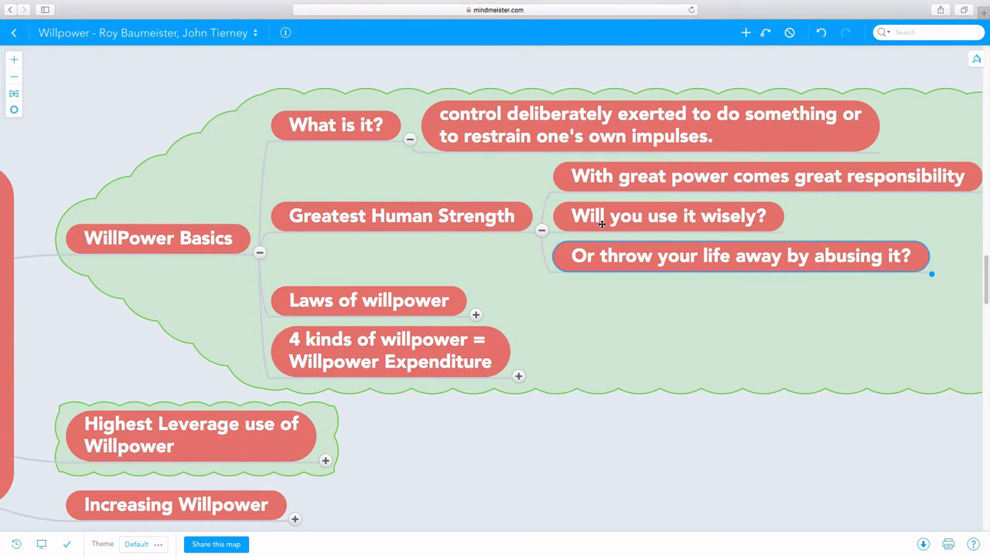
{"action": "mouse_move", "coordinate": [607, 225]}
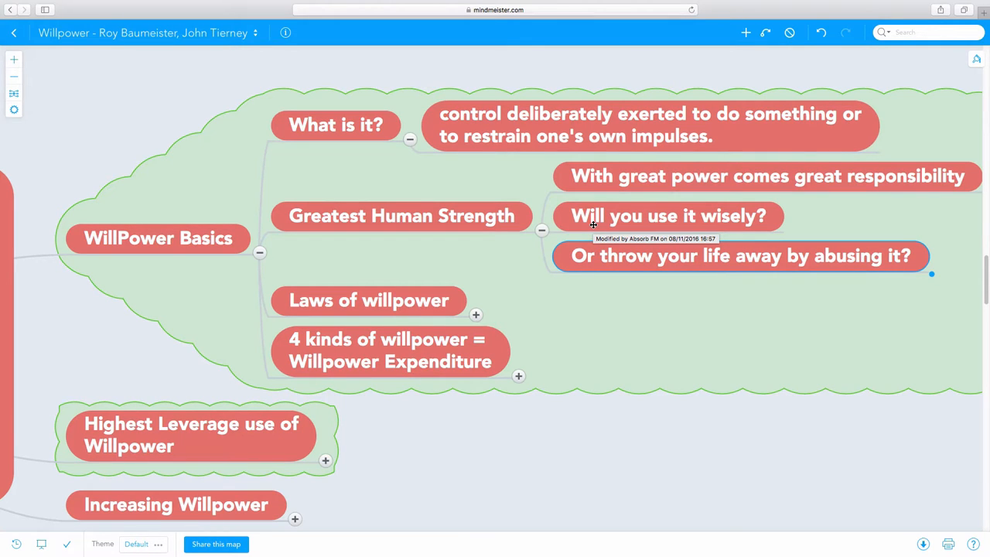
{"action": "mouse_move", "coordinate": [549, 235]}
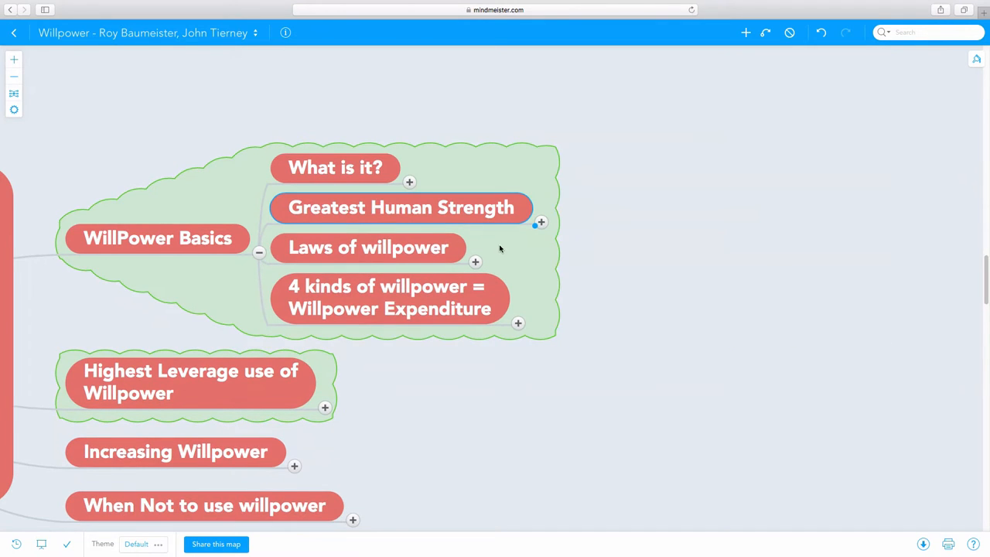
Expand Laws of willpower and its 'Its like a muscle' law to show the two points beneath it
{"action": "left_click", "coordinate": [475, 261]}
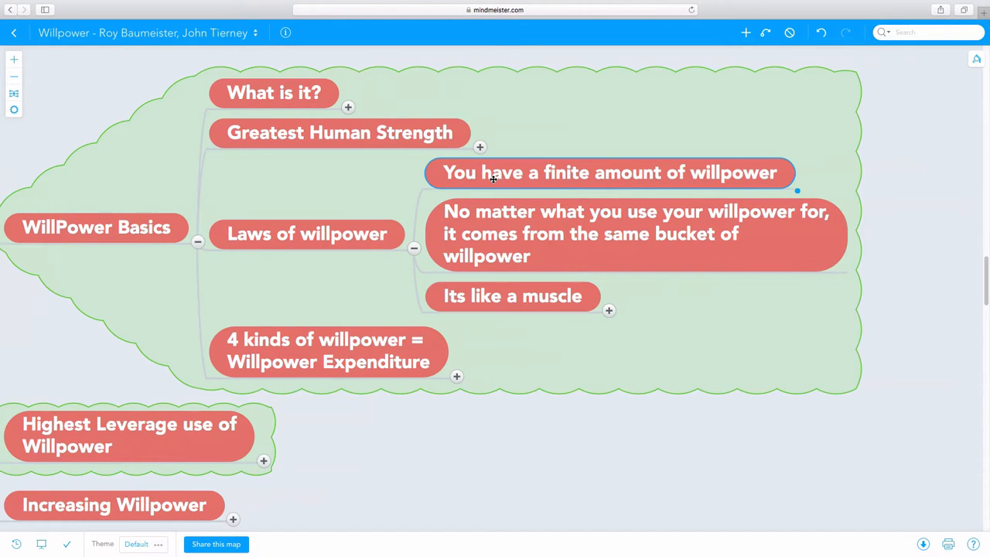
{"action": "left_click", "coordinate": [634, 233]}
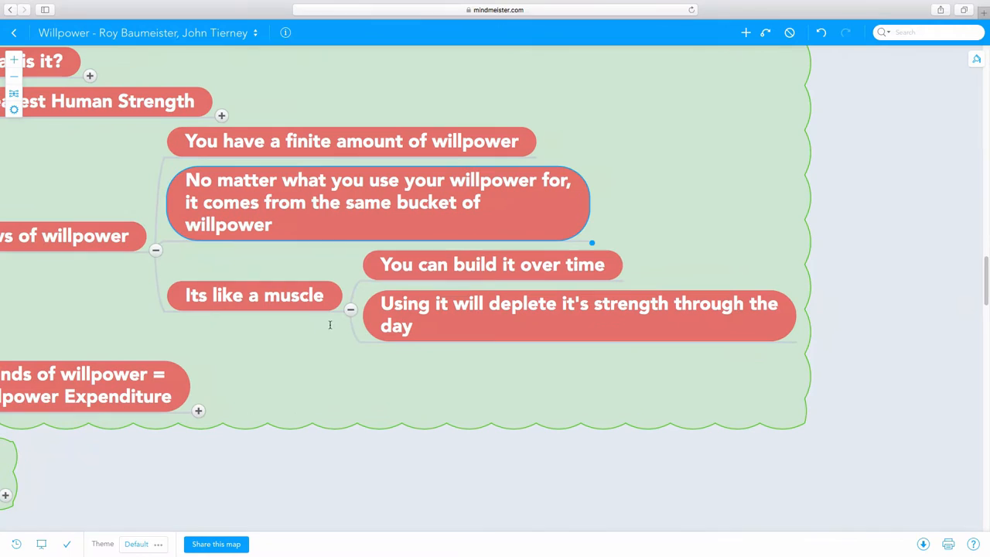
{"action": "left_click", "coordinate": [492, 265]}
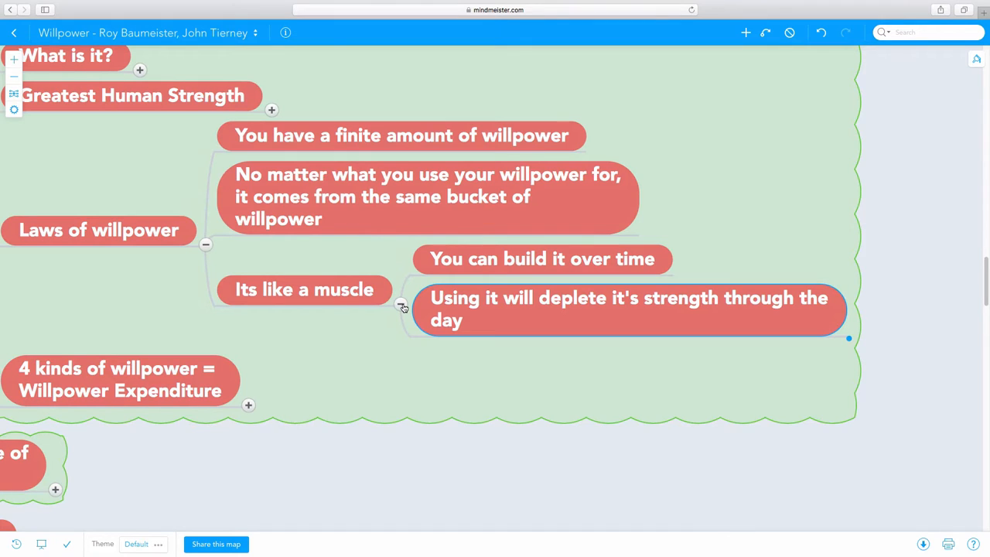
Hide the 'Its like a muscle' points, then expand and re-collapse Controlling our emotions
{"action": "left_click", "coordinate": [206, 244]}
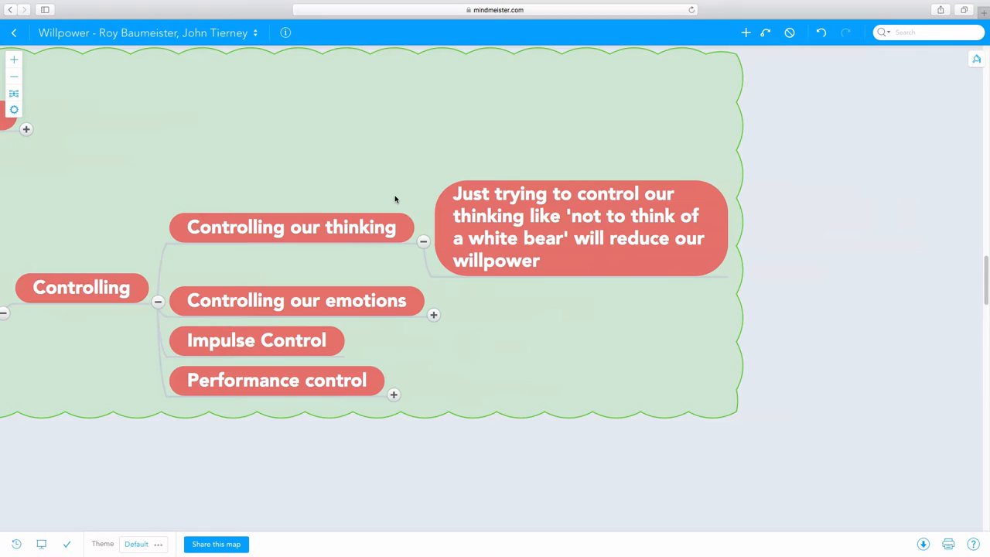
{"action": "mouse_move", "coordinate": [421, 230]}
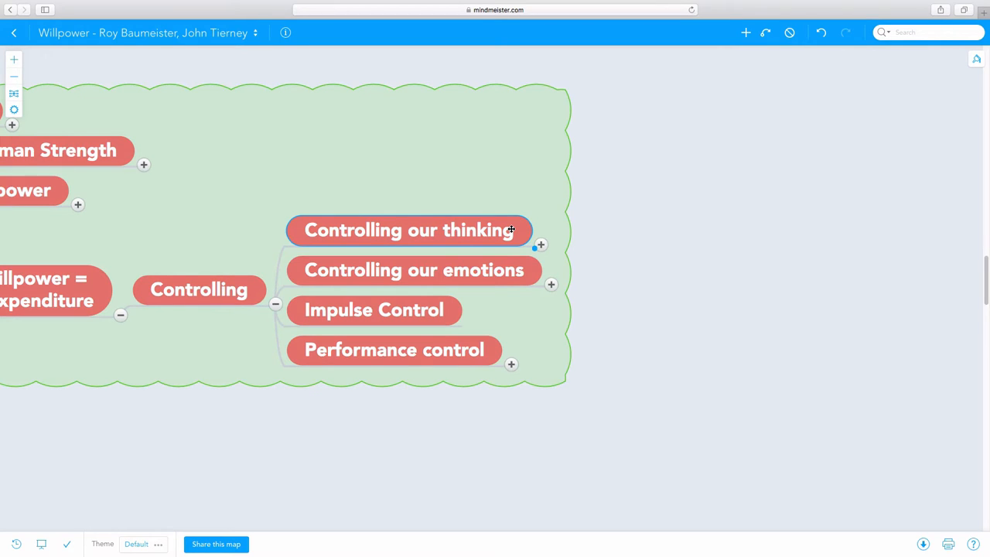
{"action": "mouse_move", "coordinate": [477, 275]}
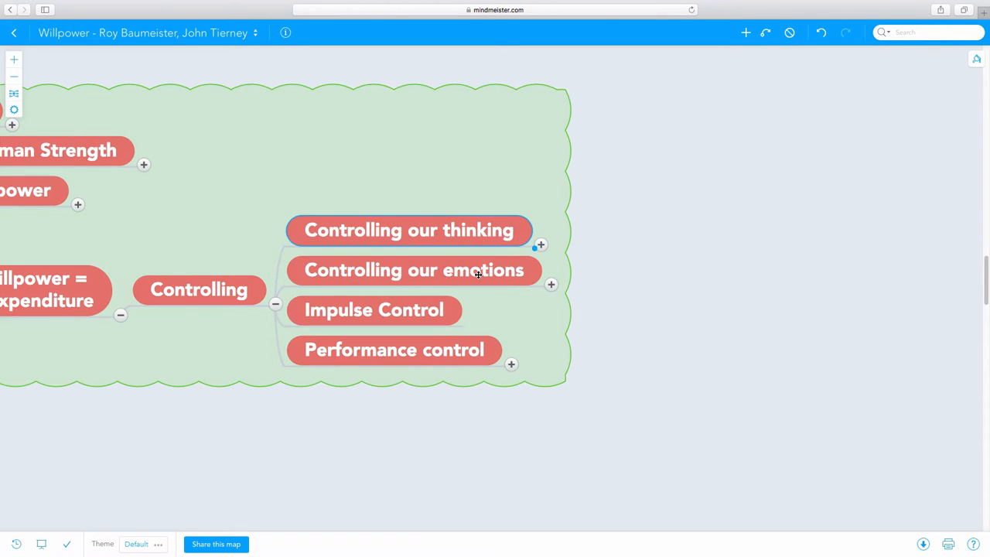
{"action": "left_click", "coordinate": [550, 285]}
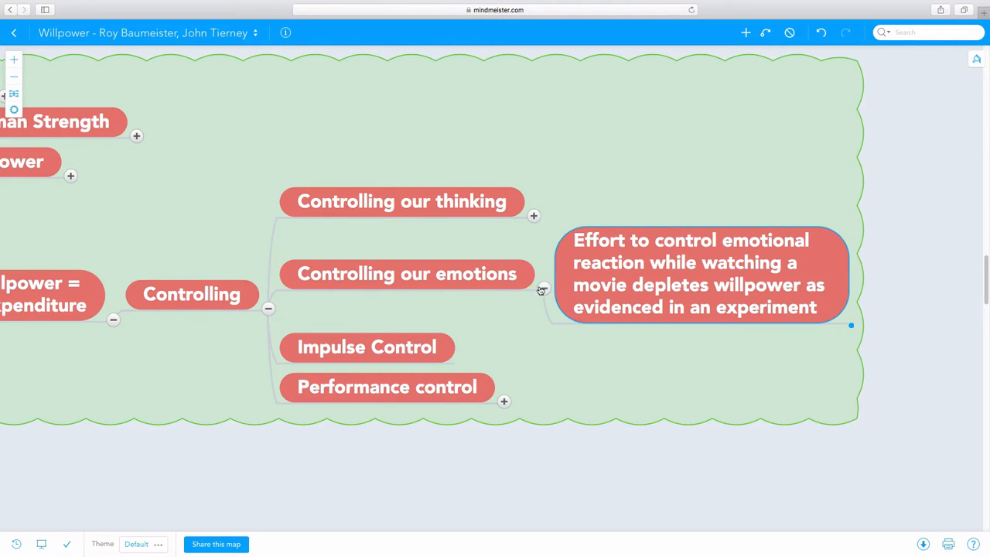
{"action": "mouse_move", "coordinate": [518, 278]}
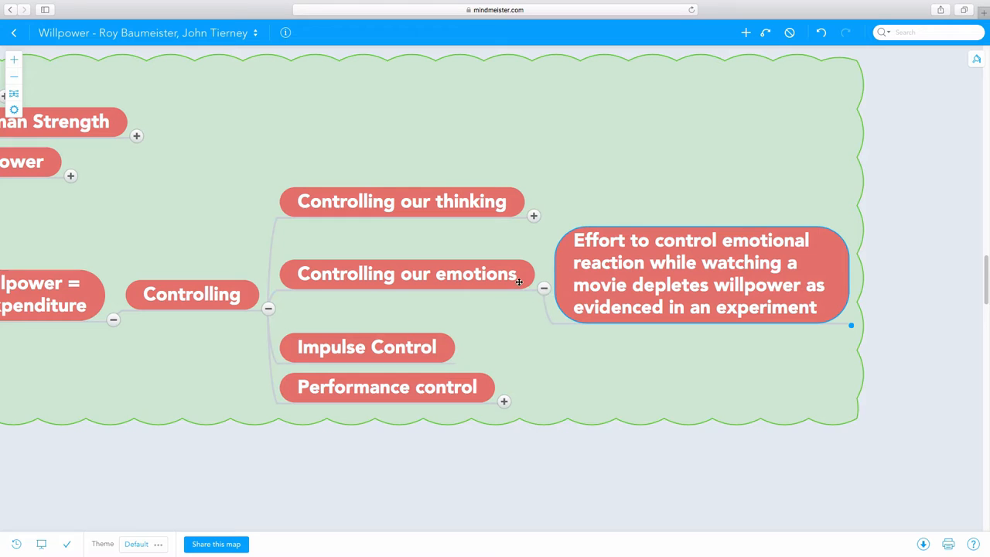
{"action": "left_click", "coordinate": [406, 272]}
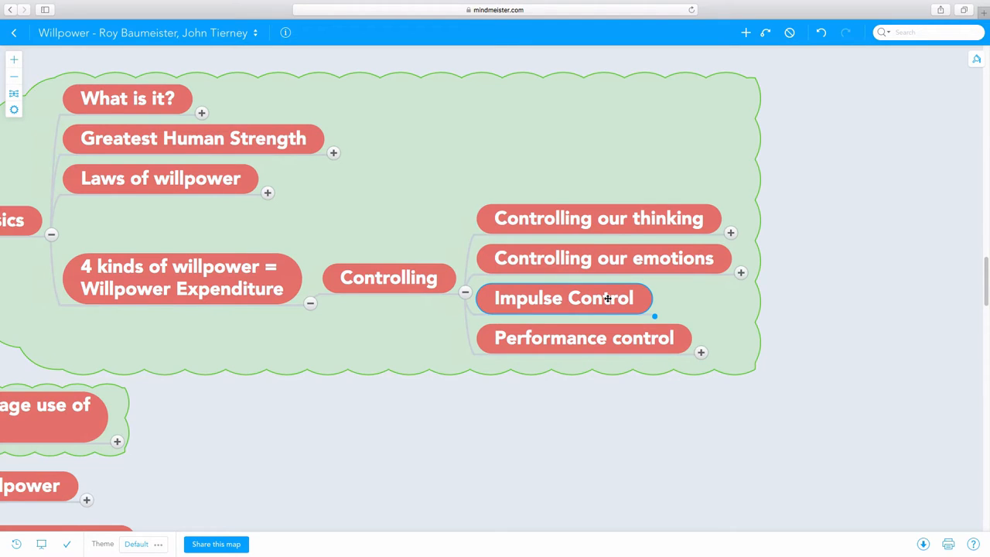
Expand Performance control to show Perseverance, Planning and Managing time, selecting Planning
{"action": "left_click", "coordinate": [583, 337]}
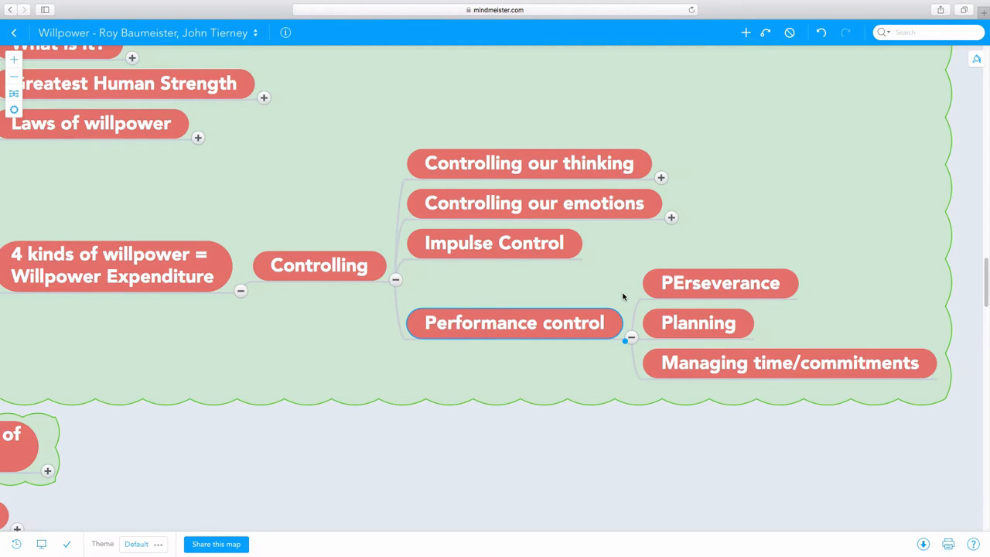
{"action": "left_click", "coordinate": [698, 323]}
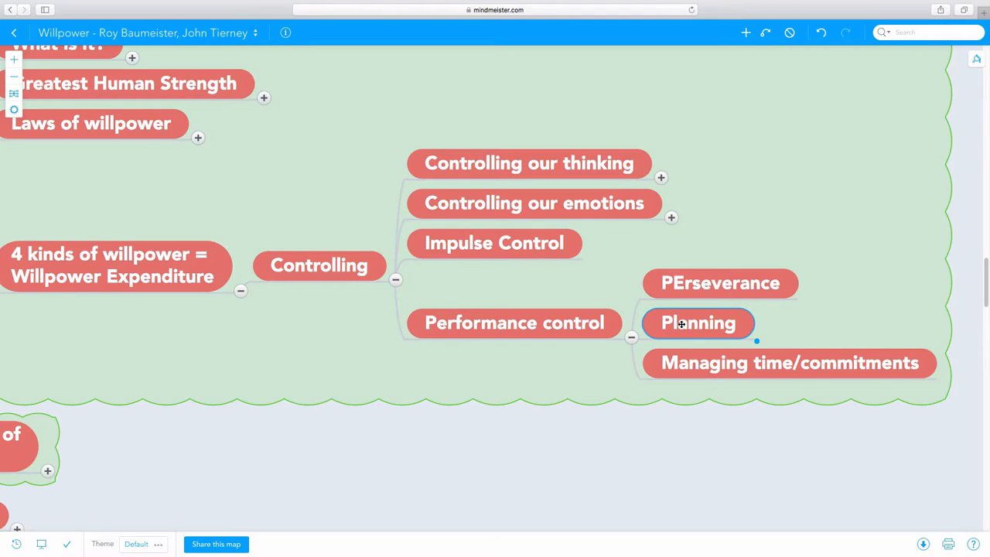
{"action": "mouse_move", "coordinate": [573, 333]}
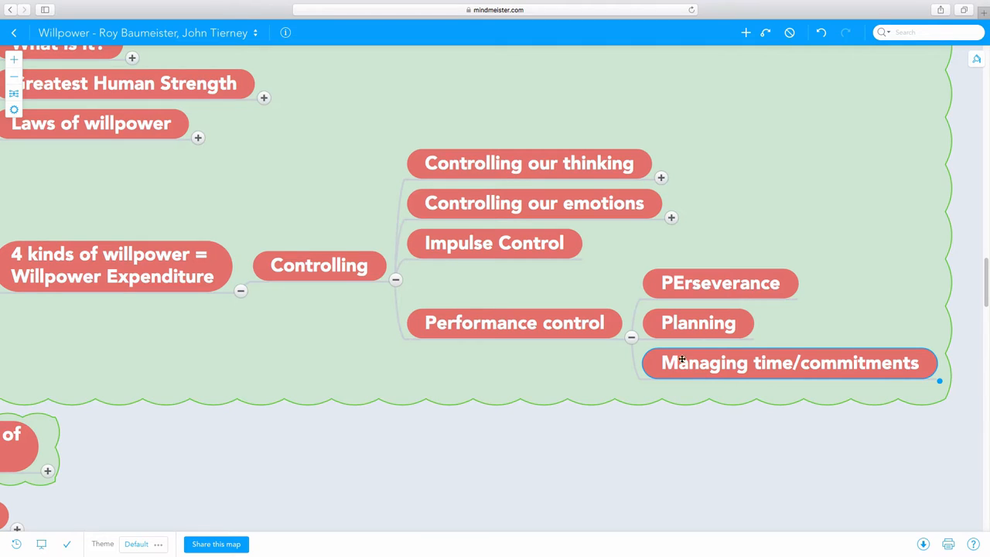
{"action": "mouse_move", "coordinate": [631, 343]}
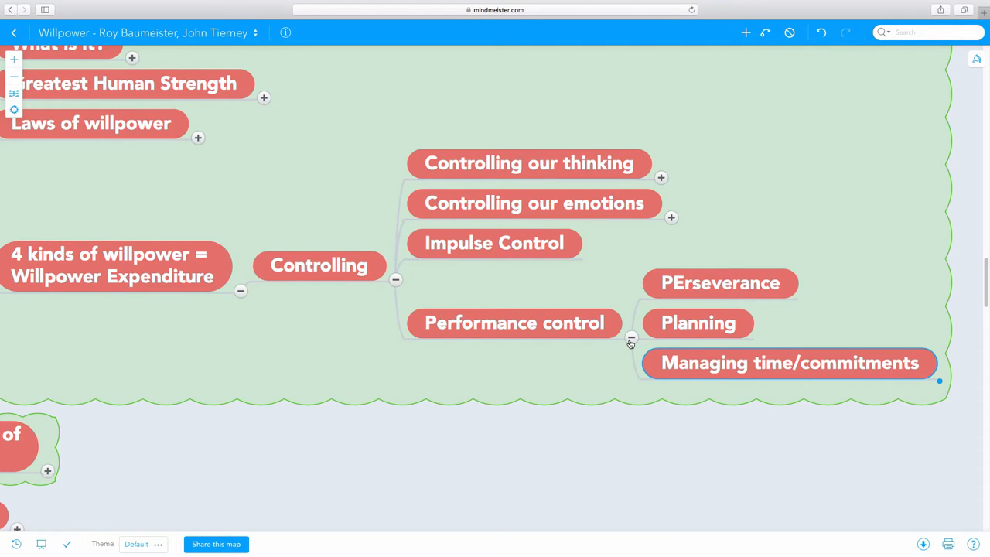
{"action": "mouse_move", "coordinate": [630, 343]}
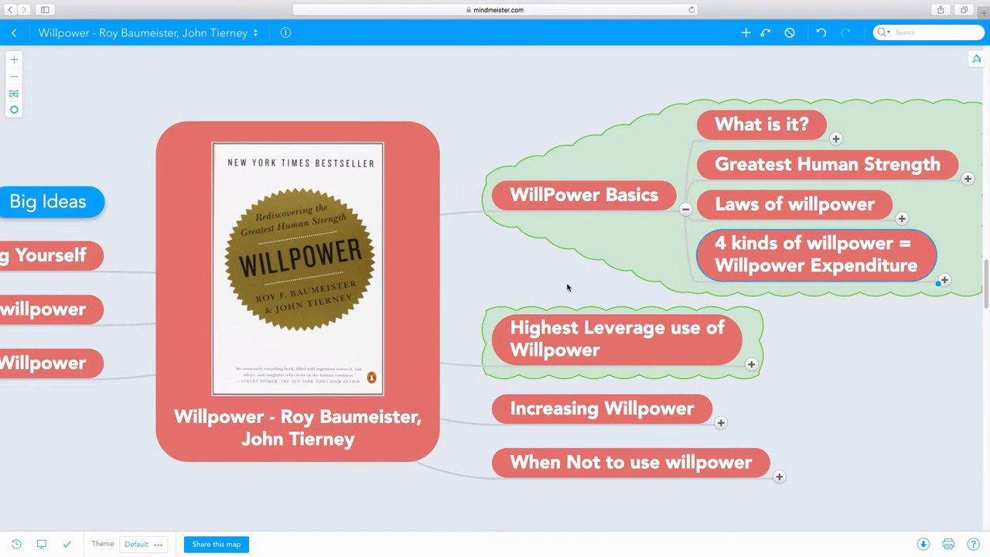
{"action": "mouse_move", "coordinate": [687, 215]}
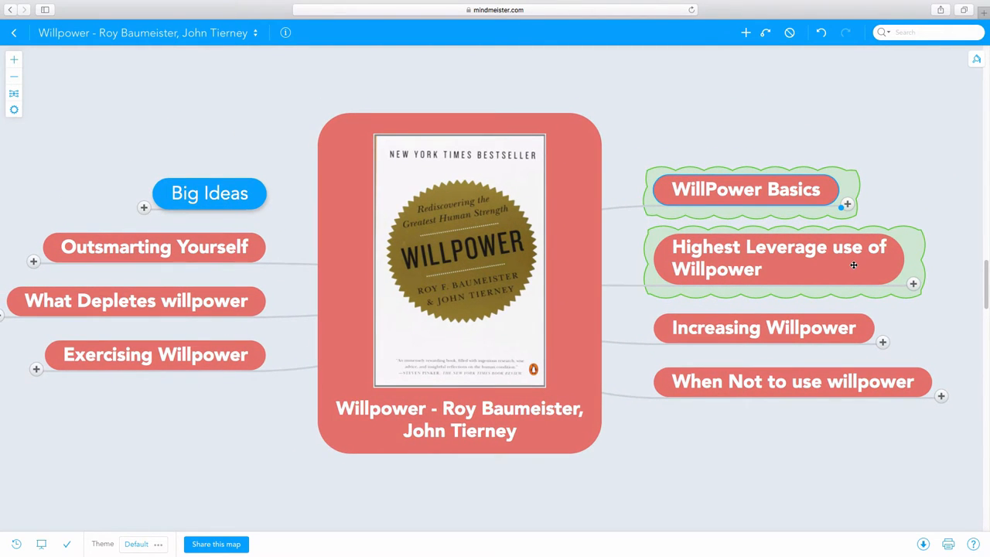
{"action": "mouse_move", "coordinate": [910, 261]}
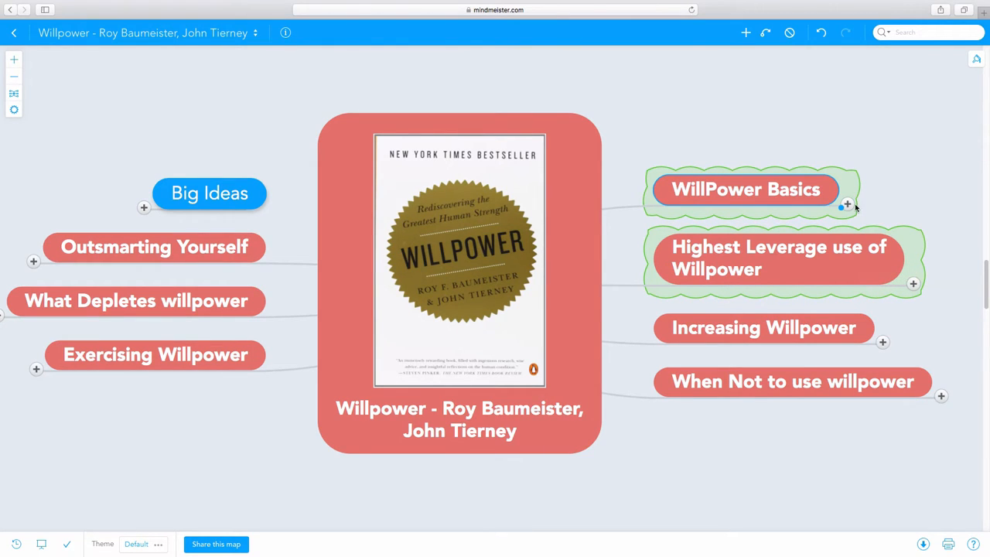
{"action": "mouse_move", "coordinate": [848, 204]}
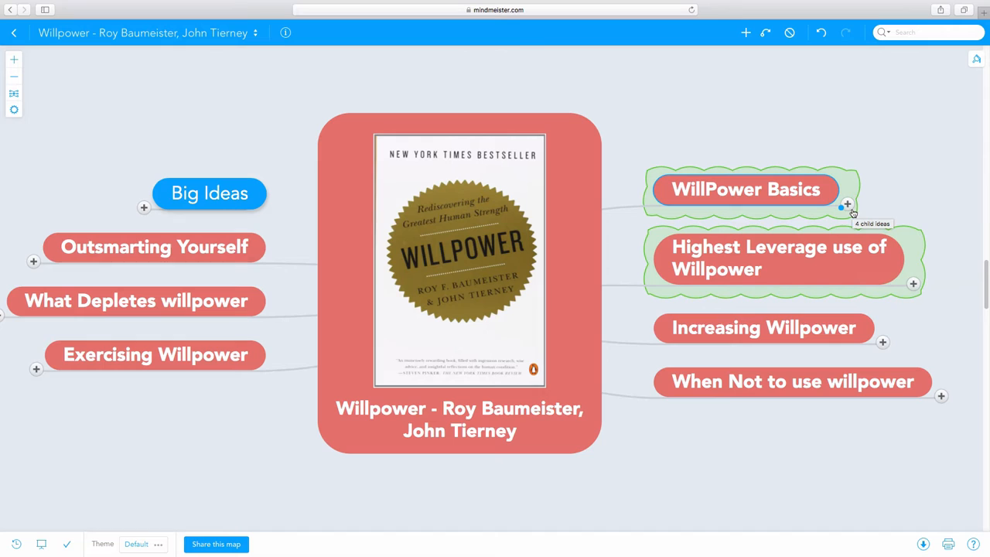
{"action": "mouse_move", "coordinate": [909, 285]}
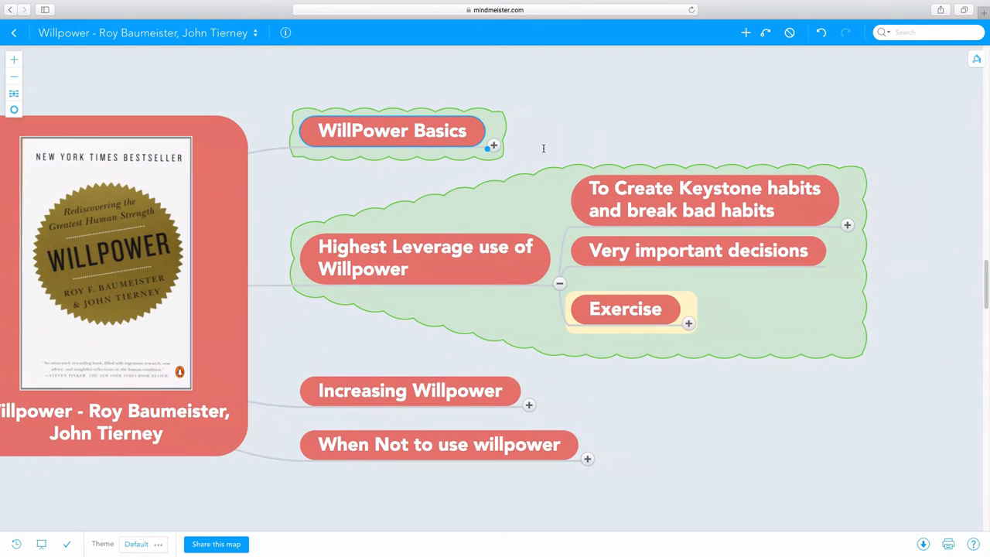
{"action": "mouse_move", "coordinate": [694, 195]}
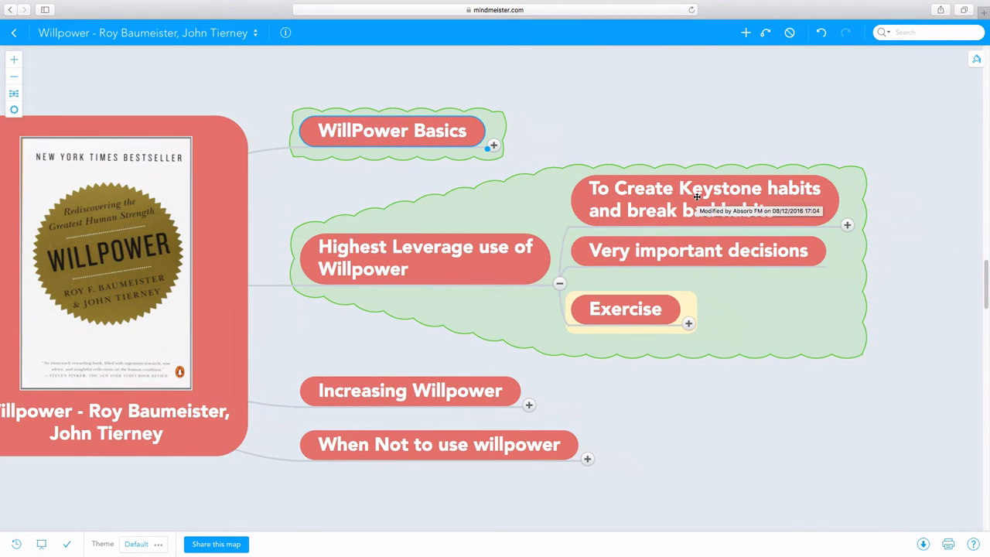
{"action": "mouse_move", "coordinate": [848, 226]}
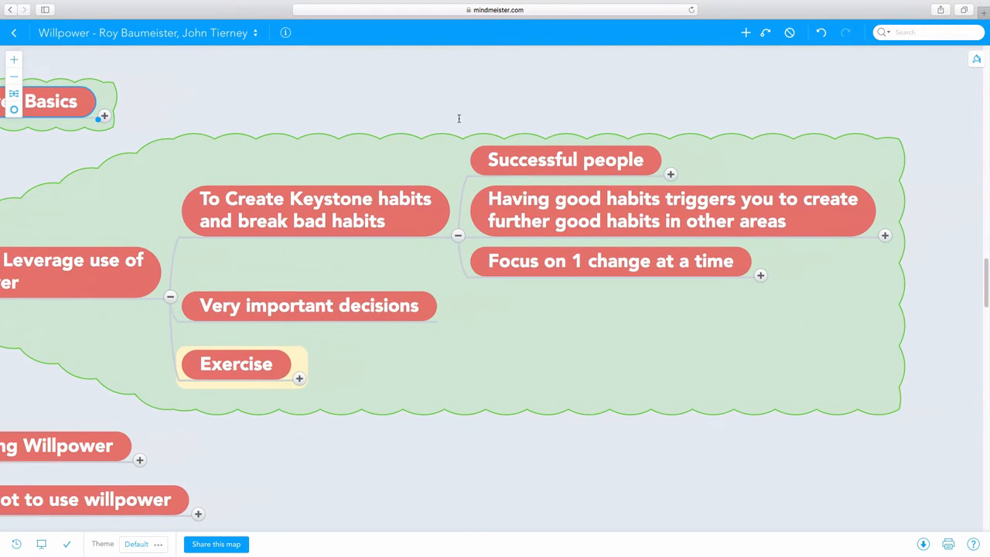
{"action": "mouse_move", "coordinate": [591, 168]}
{"action": "type", "text": "Not the ones who do heroic efforts once in a while"}
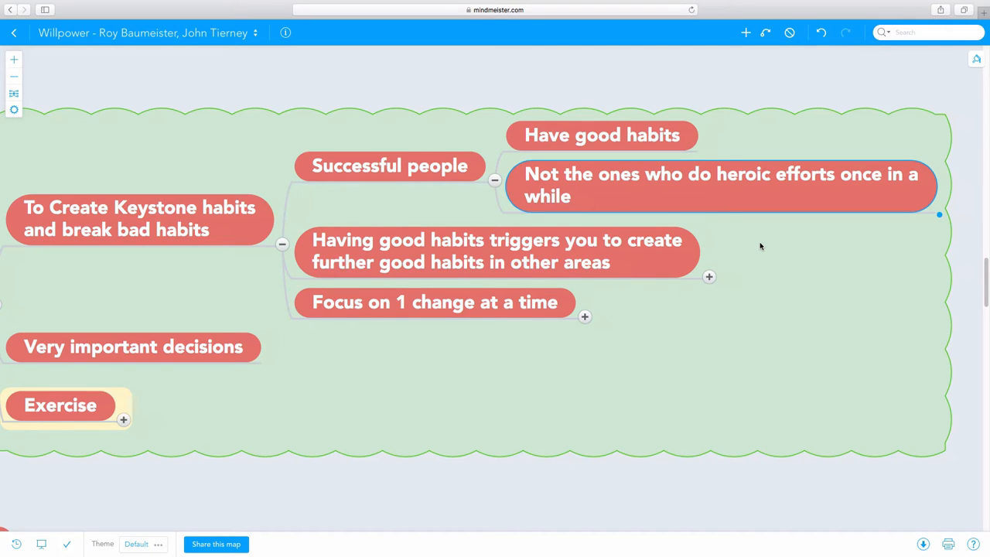
{"action": "mouse_move", "coordinate": [491, 182]}
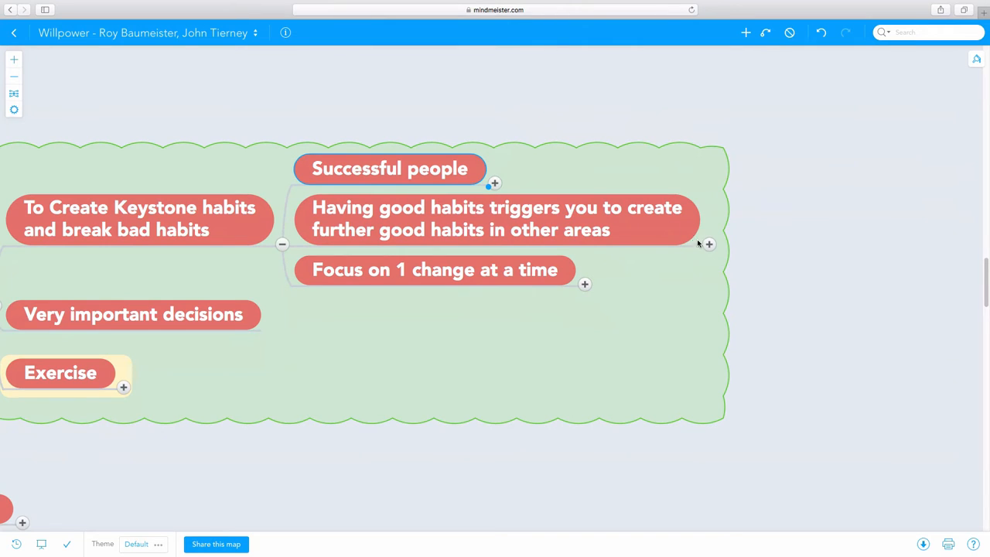
{"action": "left_click", "coordinate": [708, 244]}
{"action": "type", "text": "Working out/Exercising habits can trigger"}
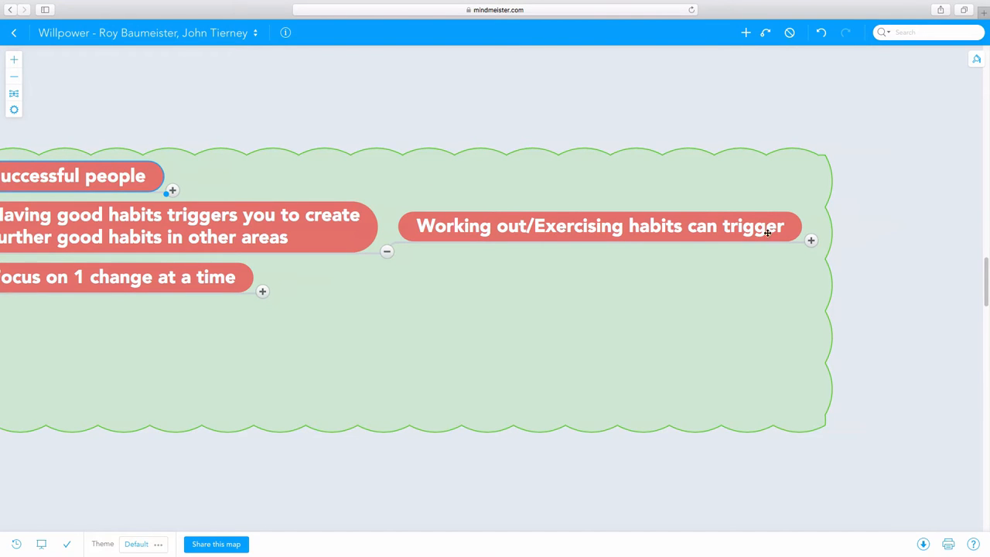
{"action": "left_click", "coordinate": [811, 239]}
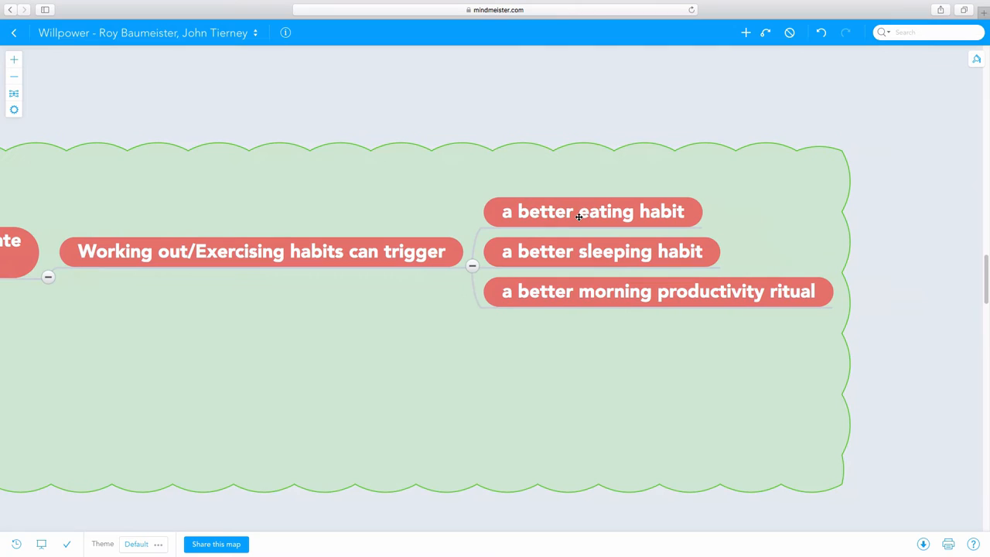
{"action": "mouse_move", "coordinate": [578, 216]}
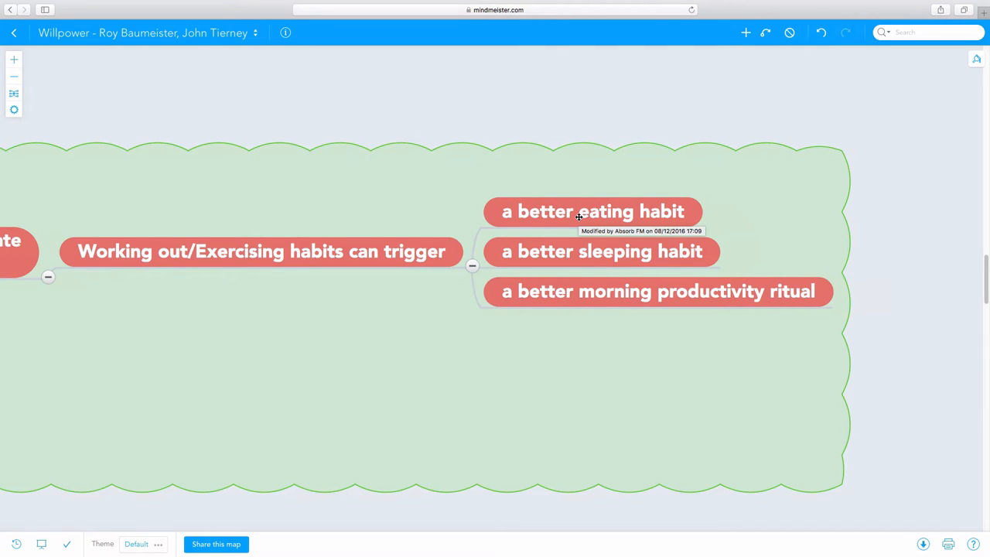
{"action": "mouse_move", "coordinate": [471, 274]}
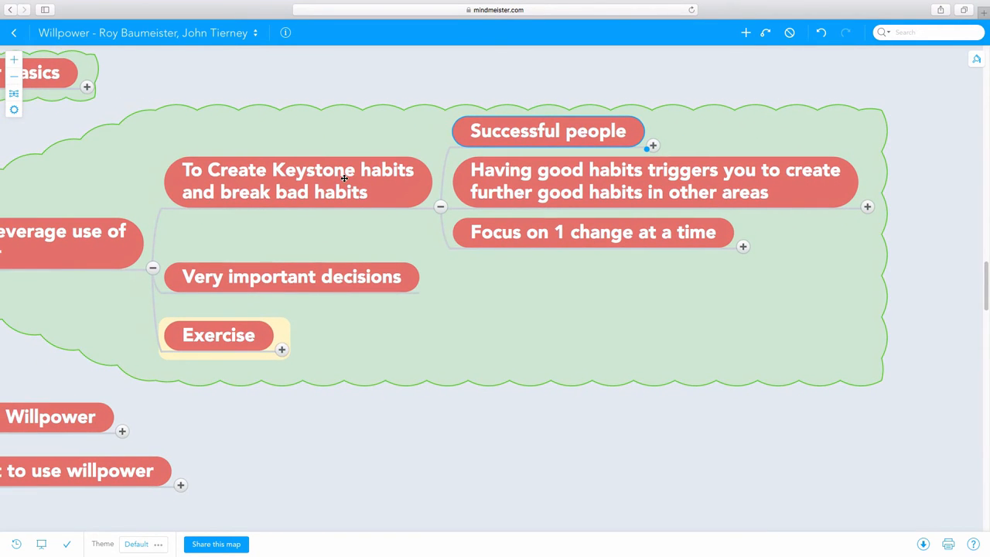
{"action": "mouse_move", "coordinate": [744, 248]}
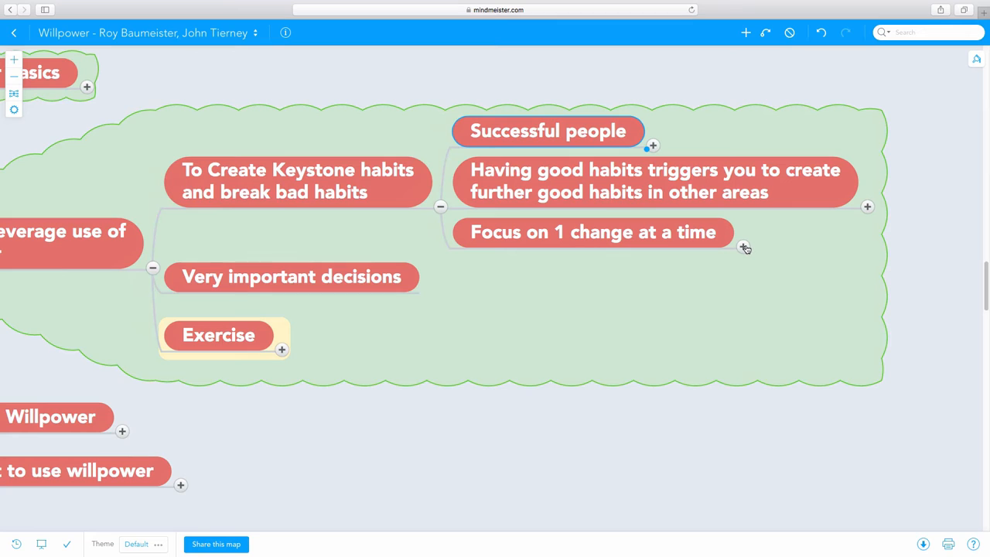
Collapse Keystone habits and expand Exercise to list its four numbered questions
{"action": "left_click", "coordinate": [746, 246]}
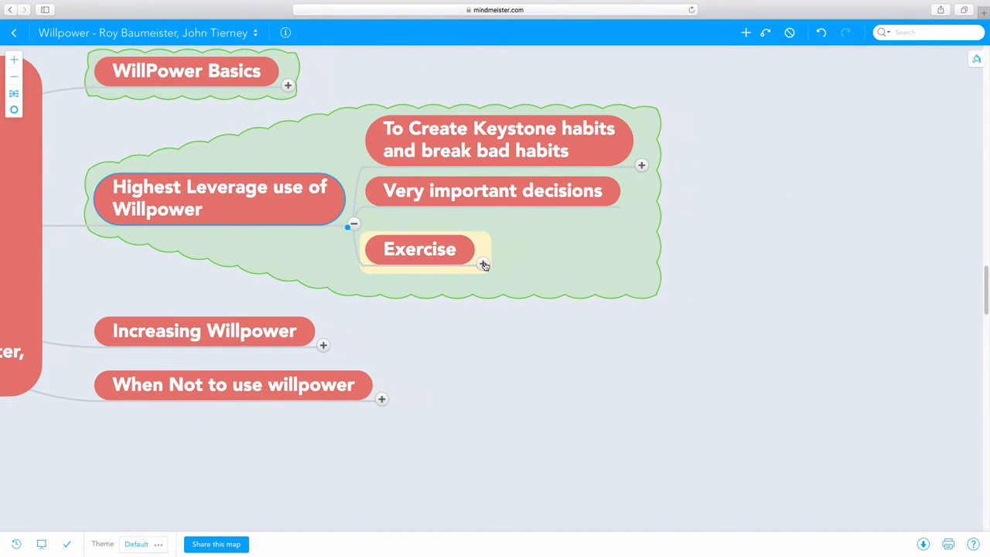
{"action": "mouse_move", "coordinate": [483, 265]}
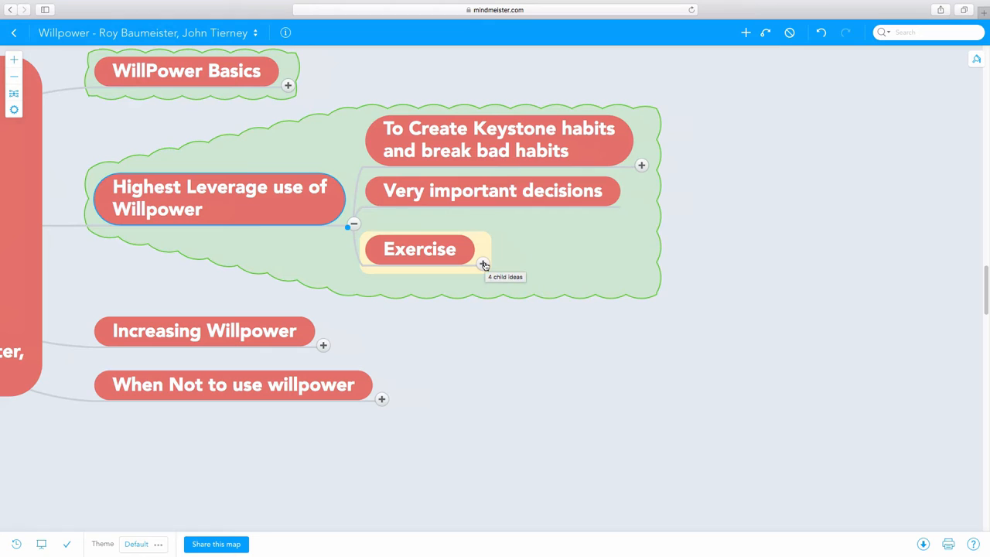
{"action": "left_click", "coordinate": [483, 266]}
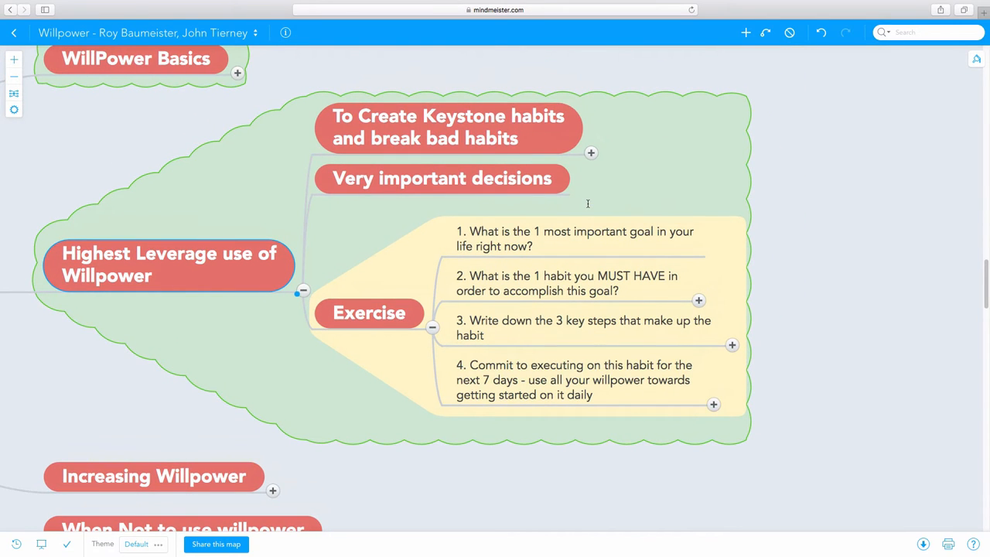
{"action": "mouse_move", "coordinate": [538, 244]}
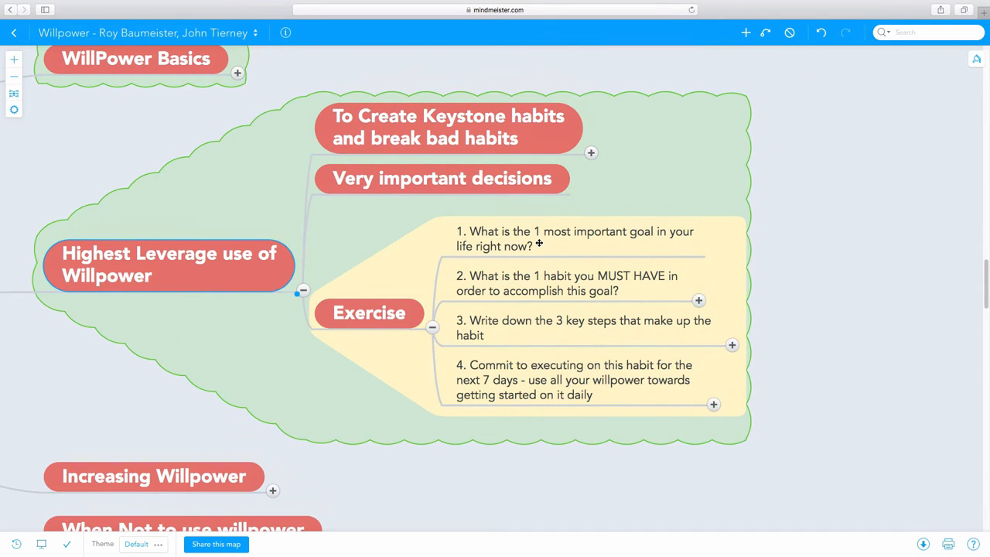
Select the first exercise question, 'find your key goal'
{"action": "left_click", "coordinate": [575, 238]}
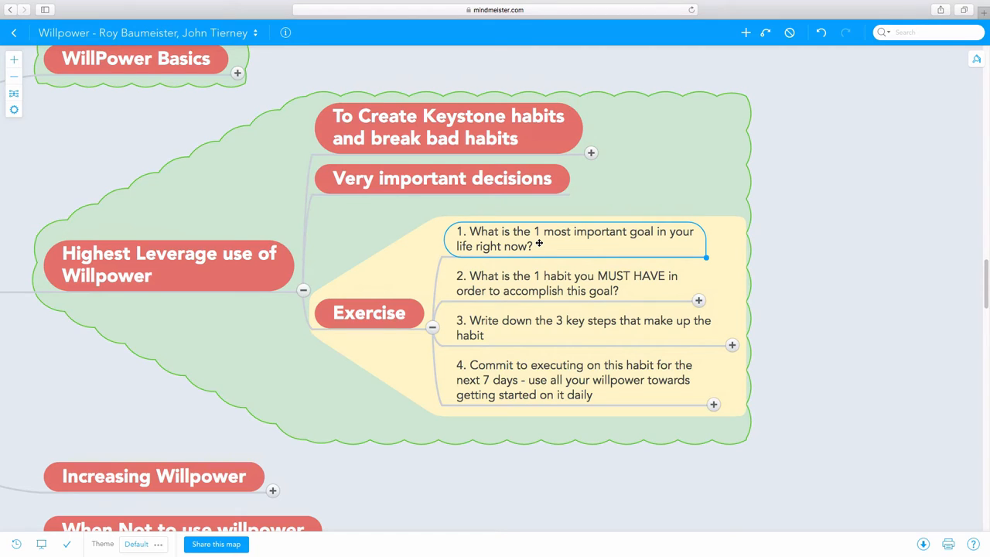
{"action": "mouse_move", "coordinate": [554, 247]}
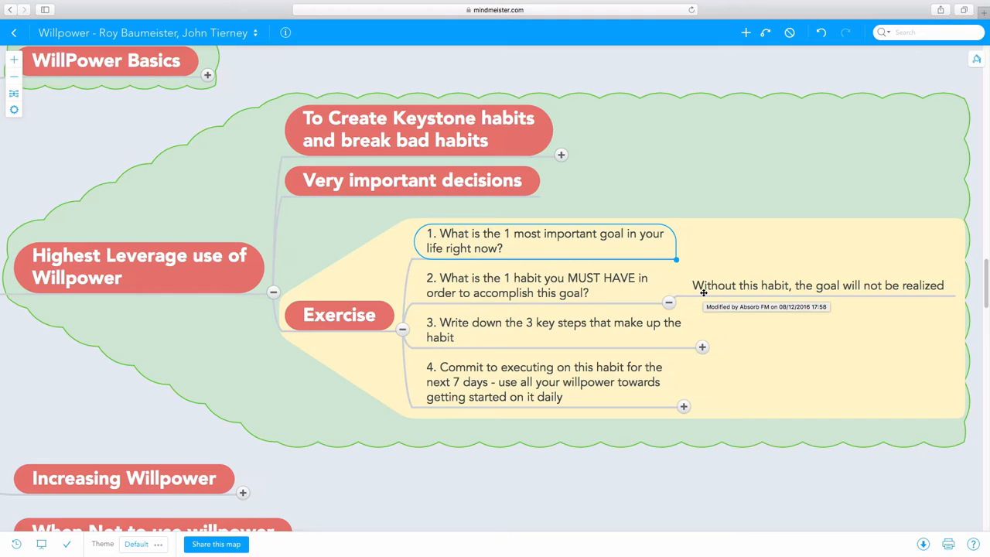
{"action": "mouse_move", "coordinate": [548, 290]}
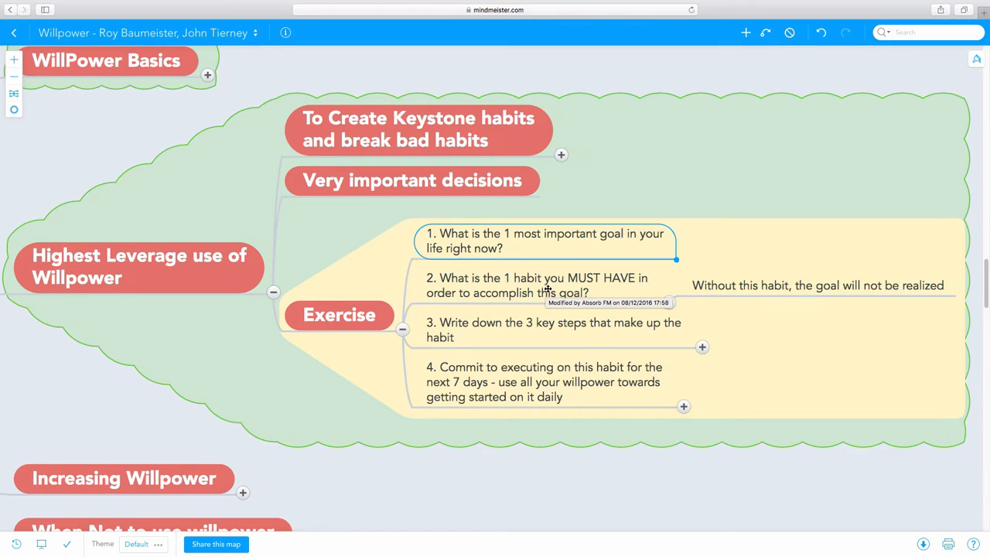
{"action": "mouse_move", "coordinate": [668, 303]}
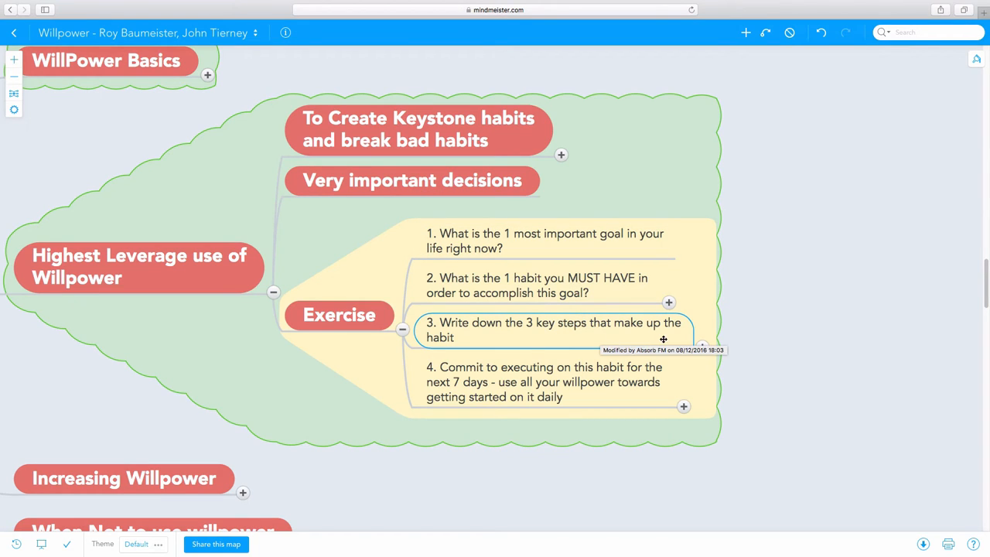
{"action": "mouse_move", "coordinate": [678, 344]}
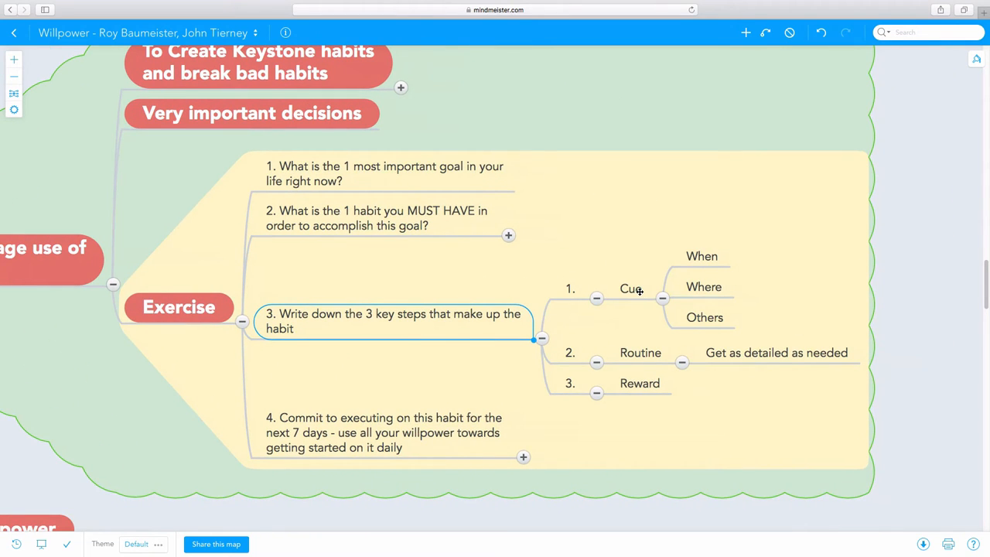
Step through Cue, Where, Others, Routine, its detail note and Reward, returning focus to Cue
{"action": "left_click", "coordinate": [631, 289]}
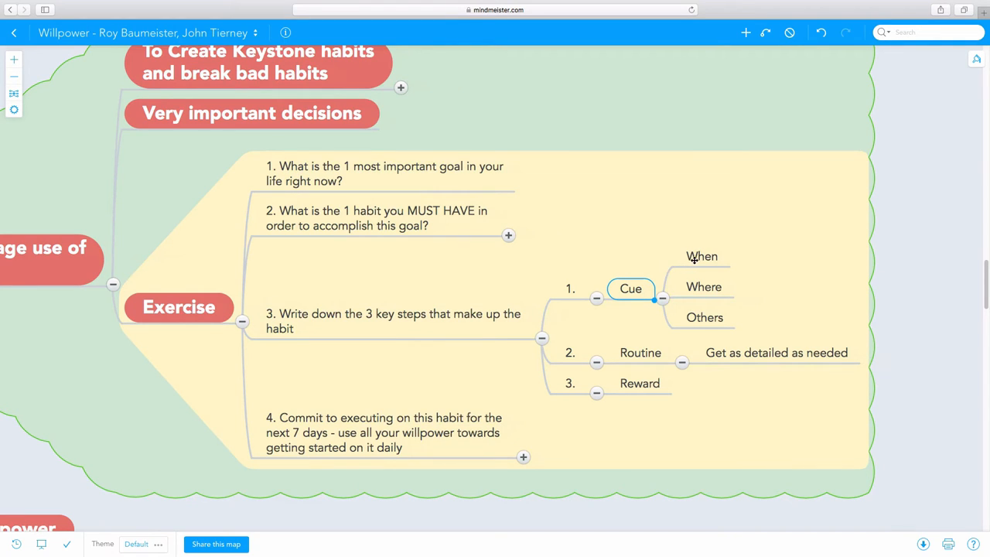
{"action": "left_click", "coordinate": [704, 286]}
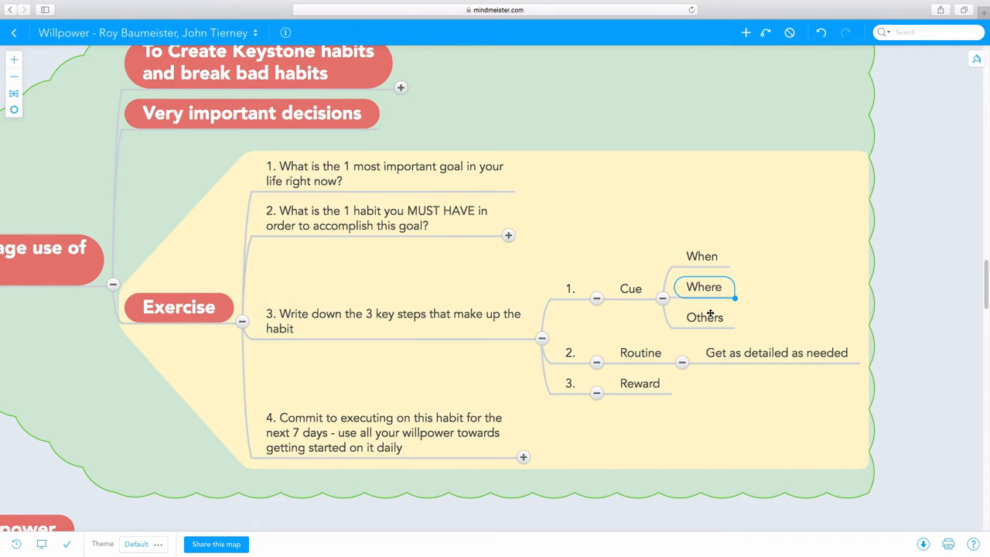
{"action": "left_click", "coordinate": [705, 317]}
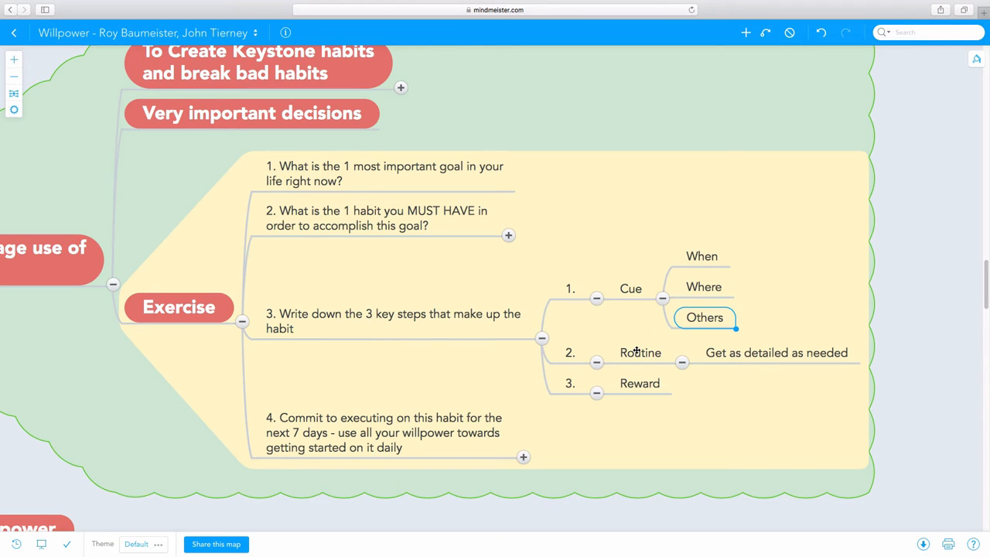
{"action": "left_click", "coordinate": [640, 352]}
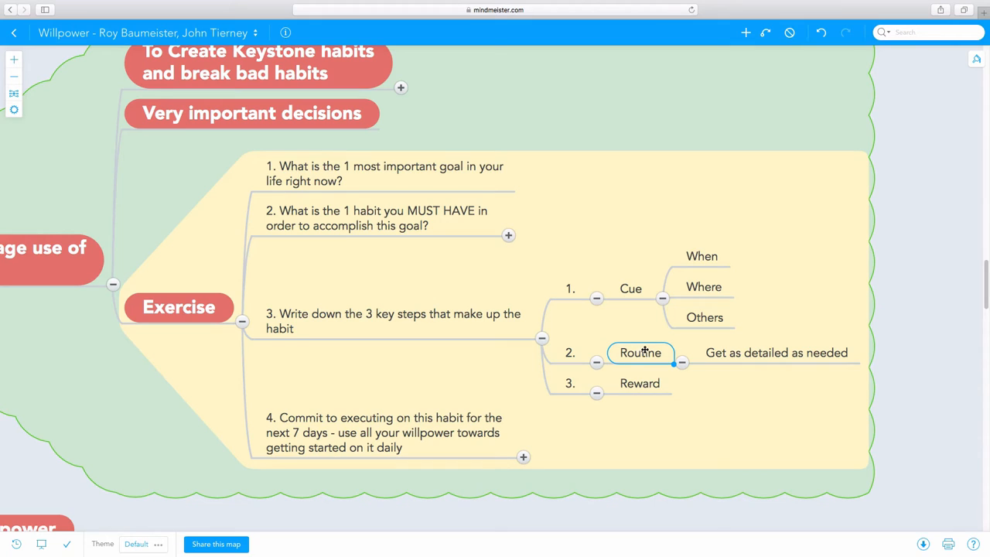
{"action": "left_click", "coordinate": [777, 353]}
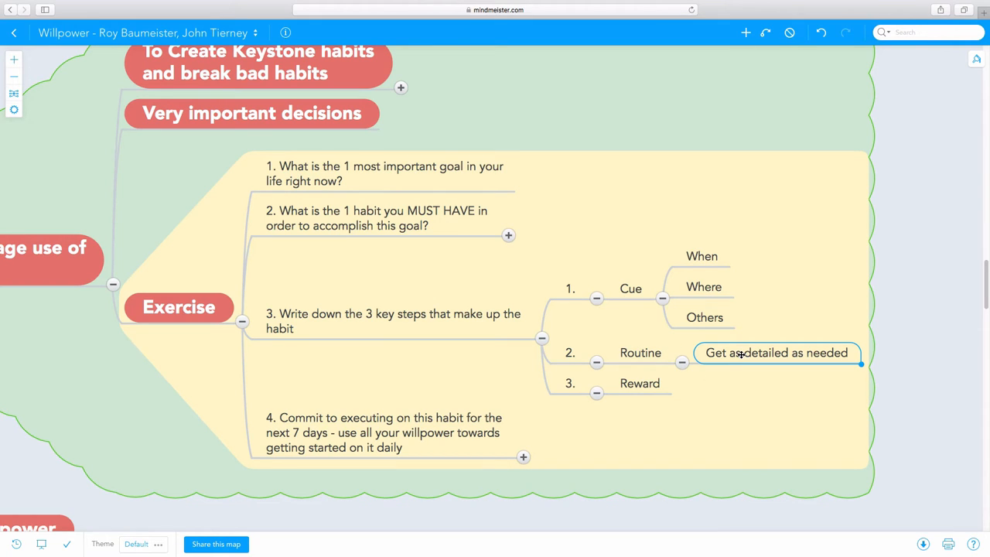
{"action": "left_click", "coordinate": [570, 383]}
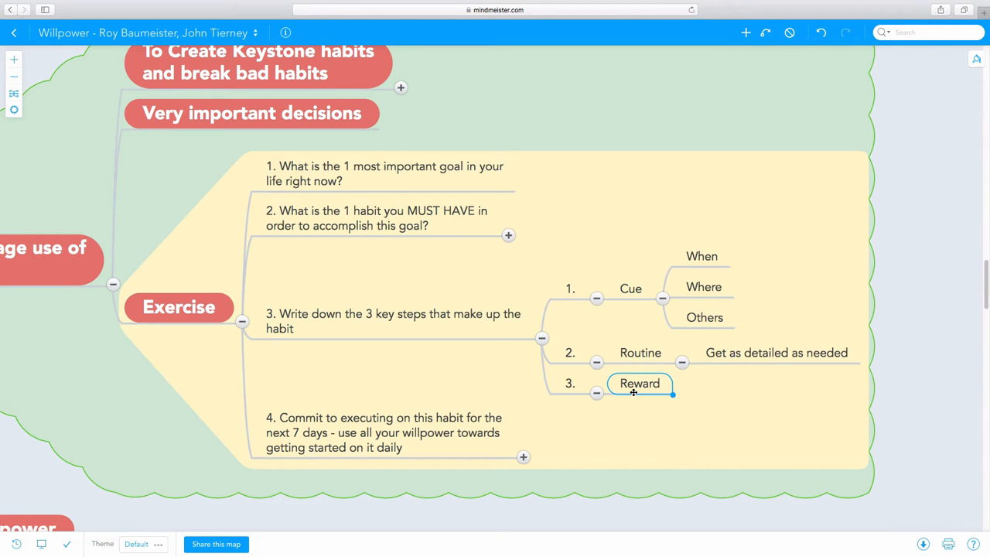
{"action": "mouse_move", "coordinate": [620, 310]}
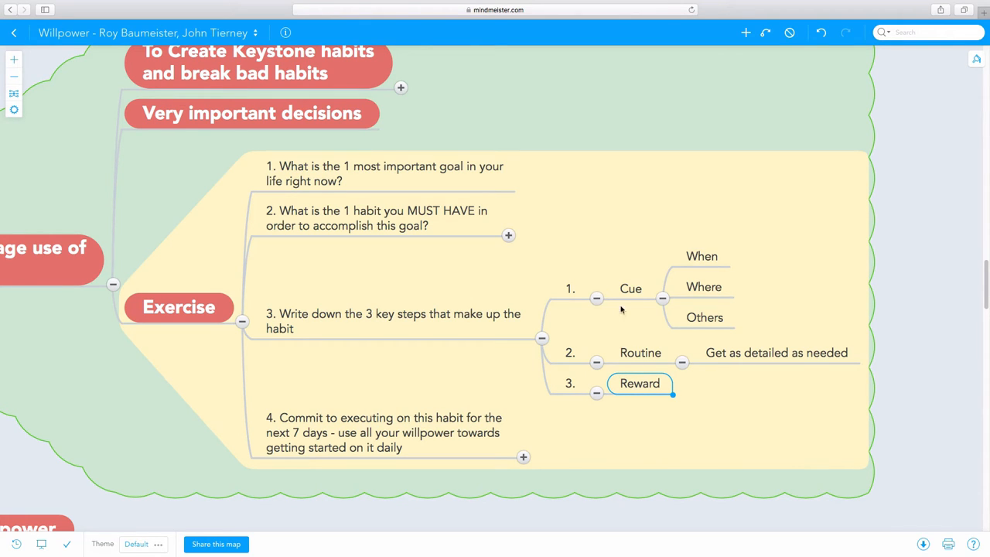
{"action": "left_click", "coordinate": [631, 287]}
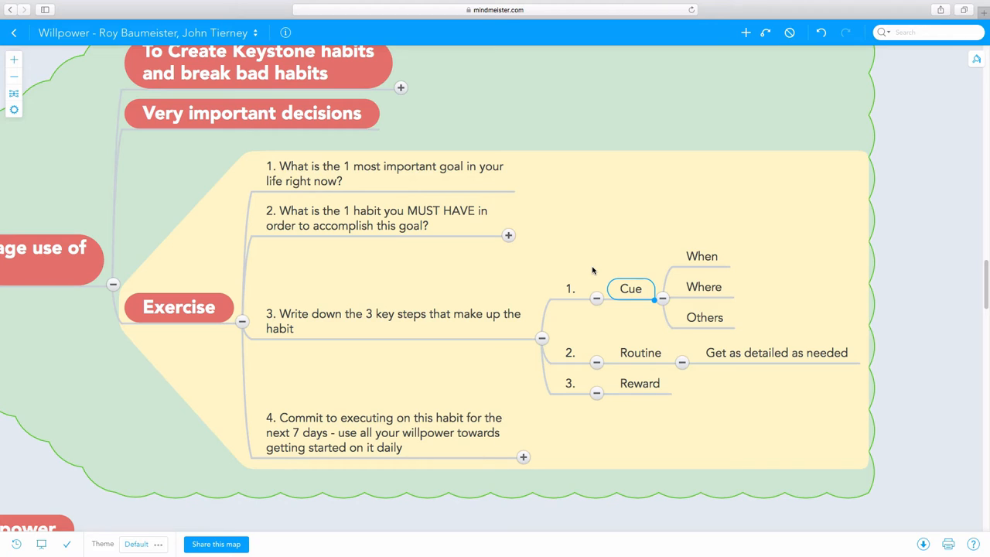
{"action": "mouse_move", "coordinate": [597, 271]}
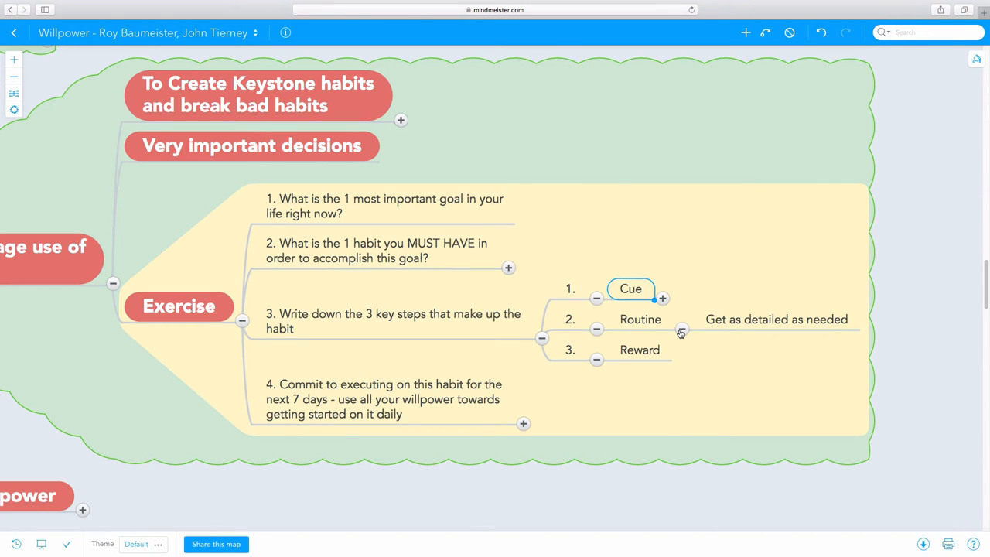
Fold away the Routine details and select the Reward step under exercise step 3
{"action": "left_click", "coordinate": [681, 328]}
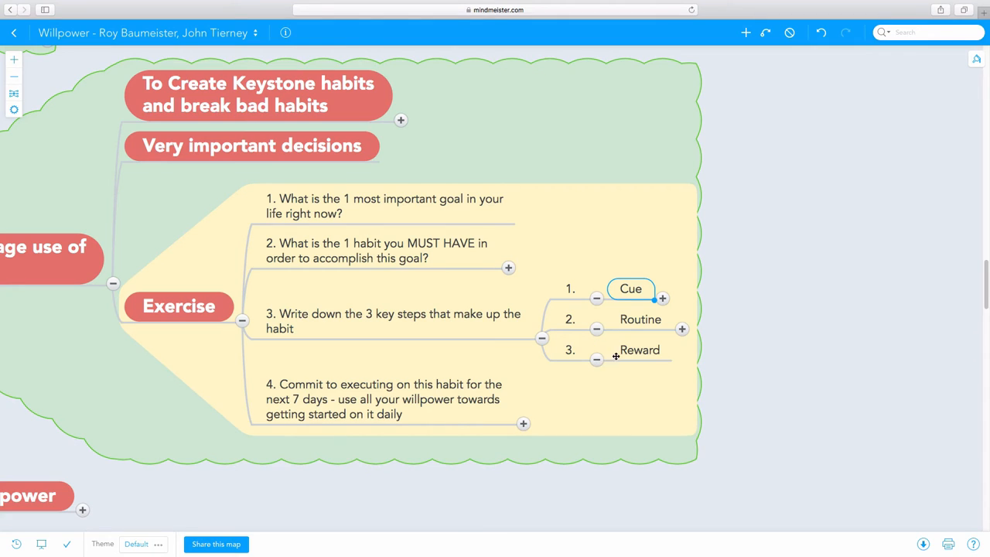
{"action": "left_click", "coordinate": [641, 350]}
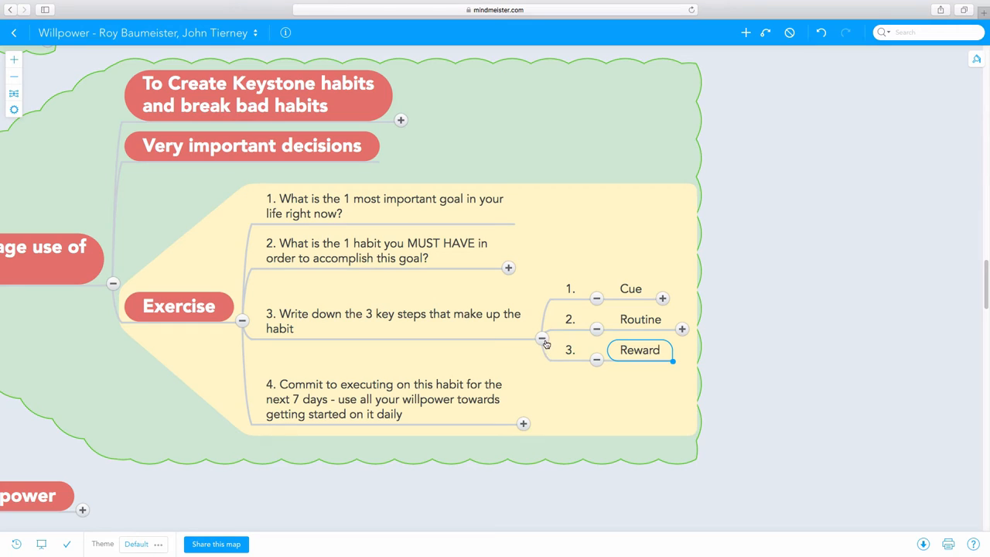
{"action": "mouse_move", "coordinate": [544, 345]}
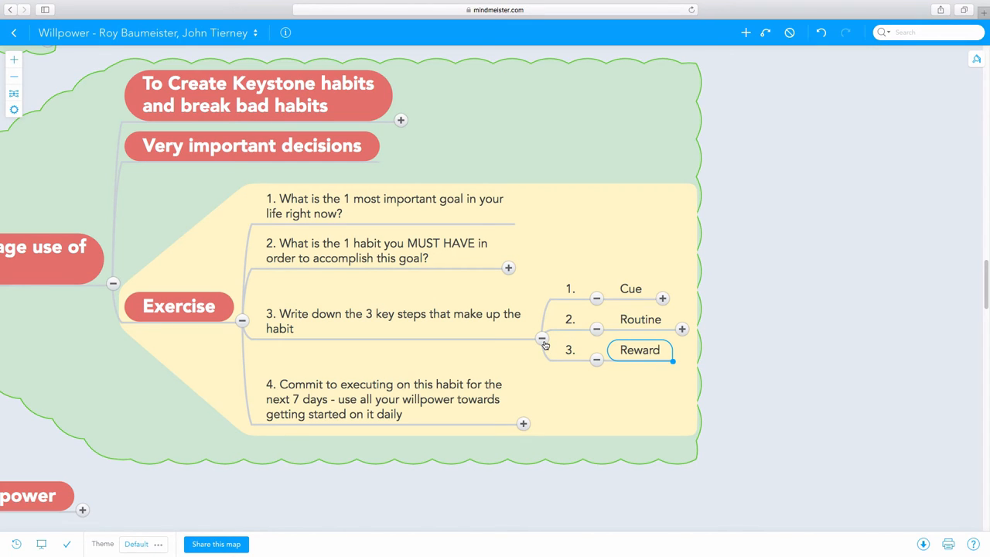
{"action": "mouse_move", "coordinate": [541, 345]}
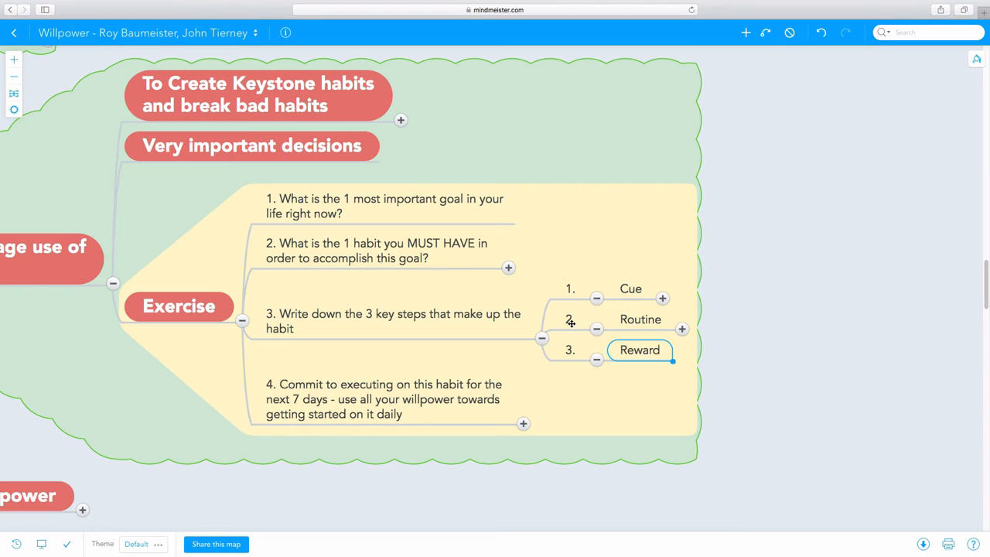
{"action": "mouse_move", "coordinate": [545, 344]}
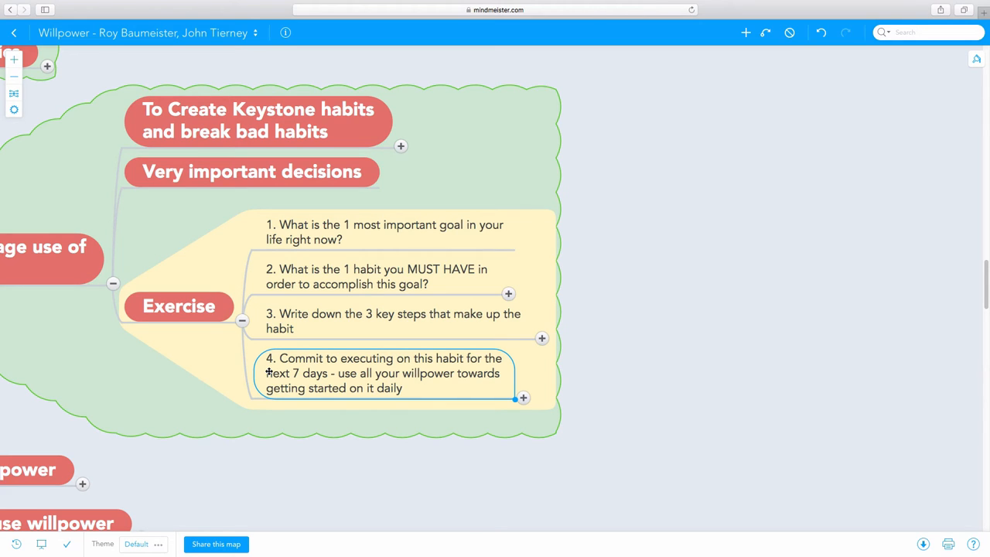
{"action": "mouse_move", "coordinate": [269, 373]}
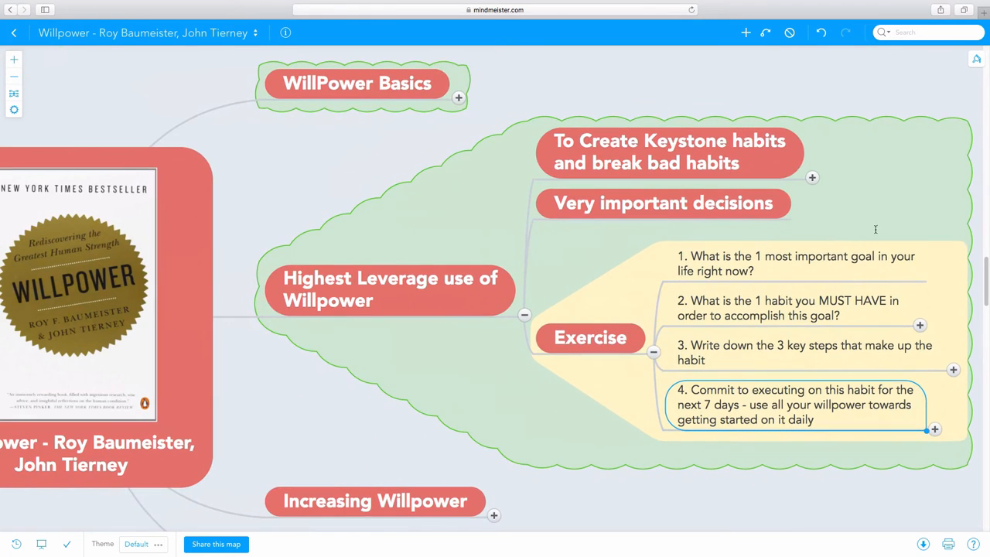
Collapse the Highest Leverage use of Willpower branch back to the eight-branch overview
{"action": "left_click", "coordinate": [524, 315]}
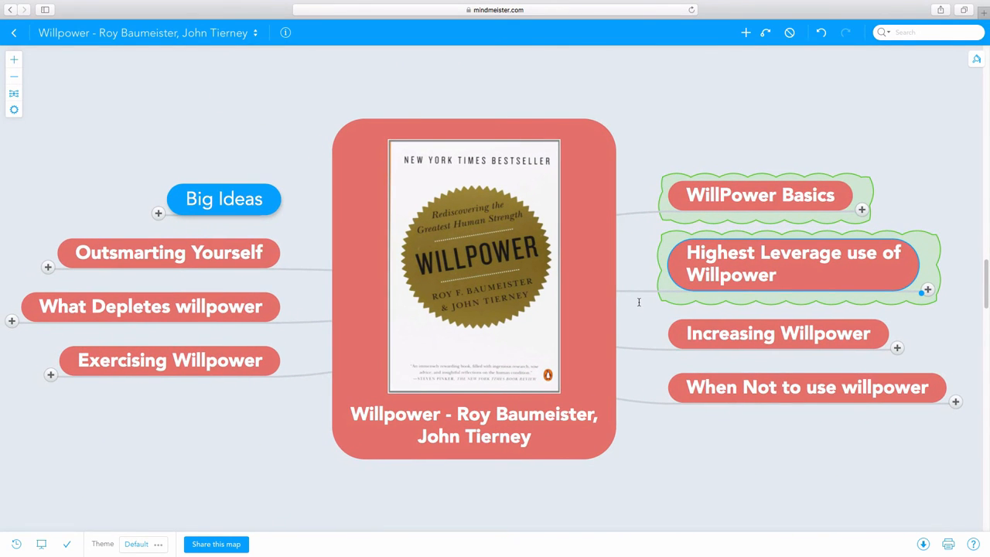
{"action": "mouse_move", "coordinate": [636, 308]}
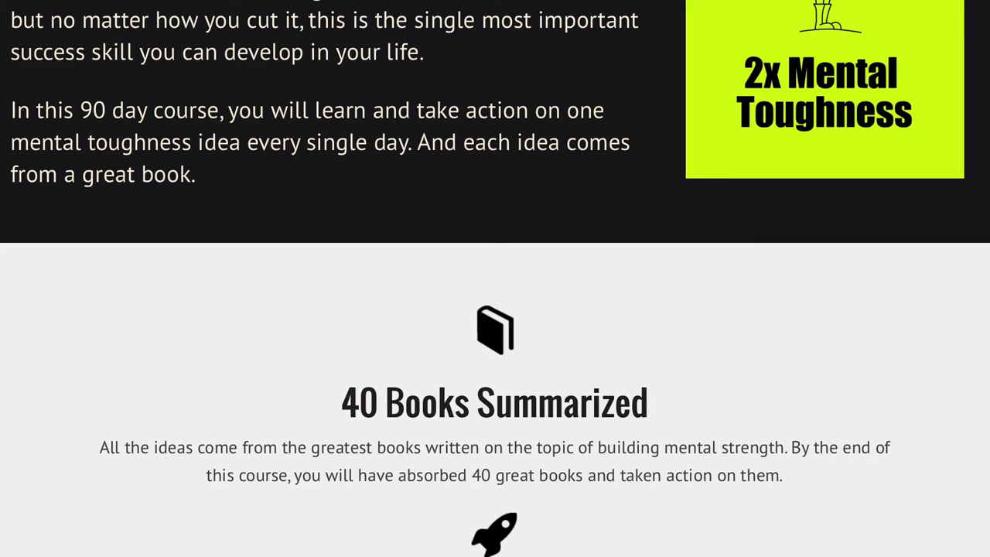
Scroll the course sales page to the book covers, highlighting 'but no matter how you cut it'
{"action": "scroll", "scroll_direction": "down", "scroll_amount": 3}
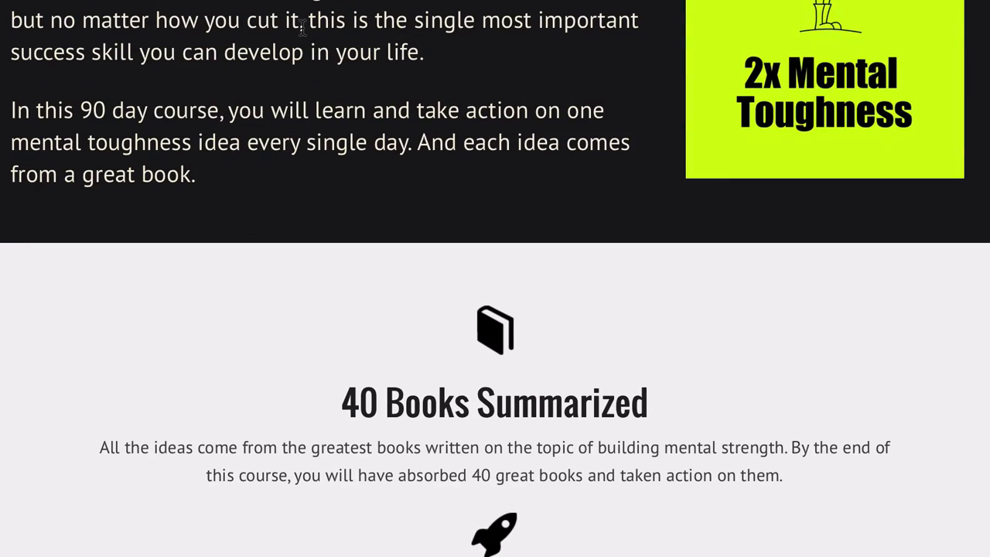
{"action": "left_click_drag", "start_coordinate": [10, 20], "coordinate": [302, 20]}
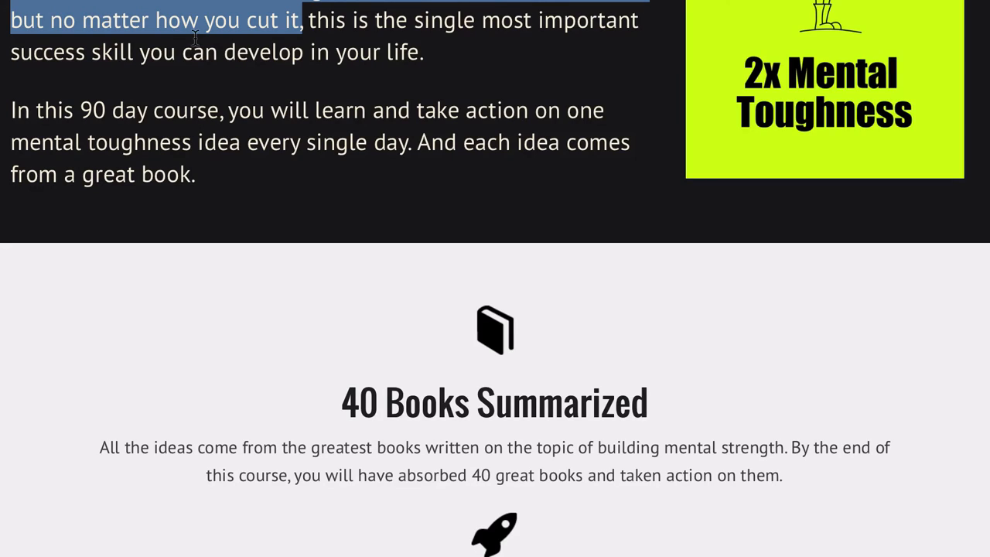
{"action": "scroll", "scroll_direction": "down", "scroll_amount": 3}
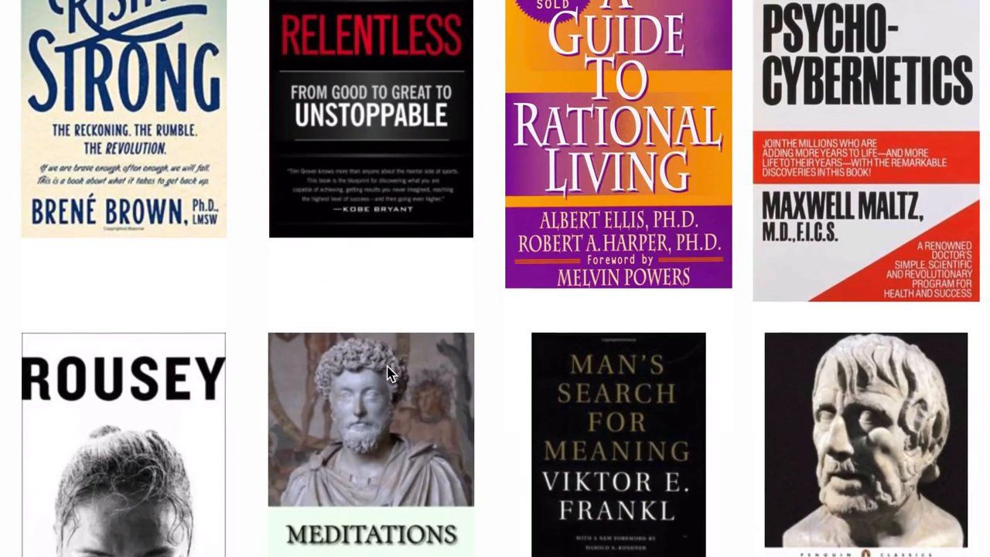
Scroll through the book cover grid and back toward the 40 Books Summarized section
{"action": "scroll", "scroll_direction": "down", "scroll_amount": 3}
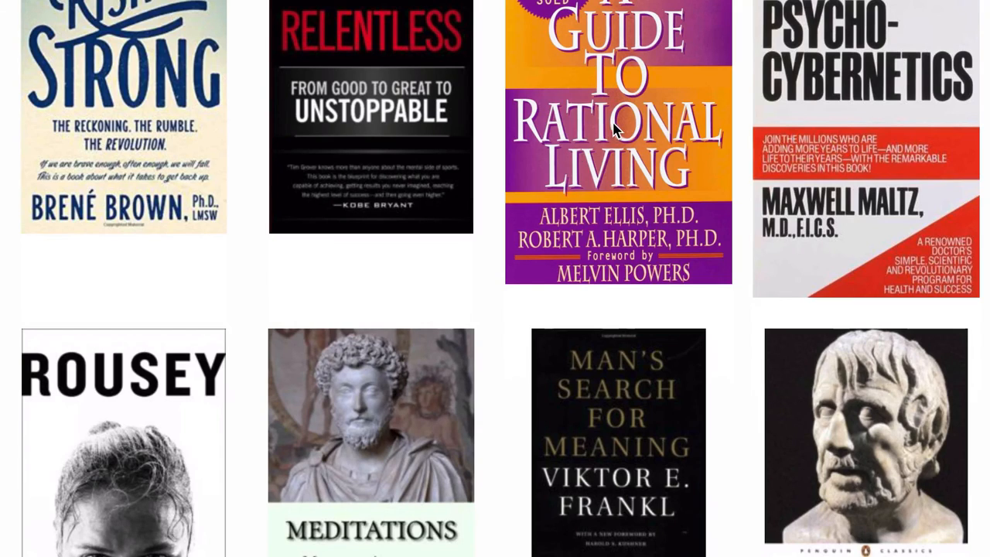
{"action": "mouse_move", "coordinate": [866, 77]}
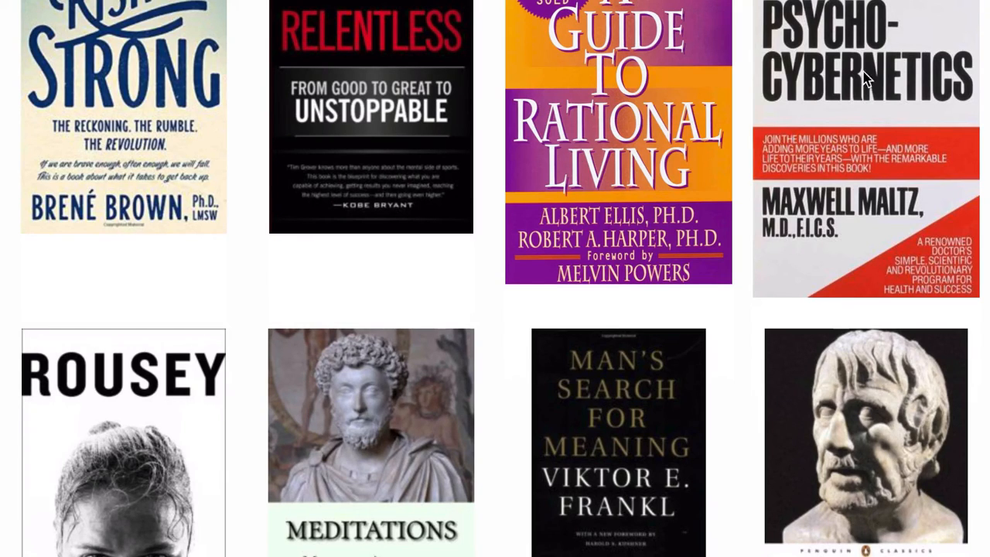
{"action": "mouse_move", "coordinate": [385, 39]}
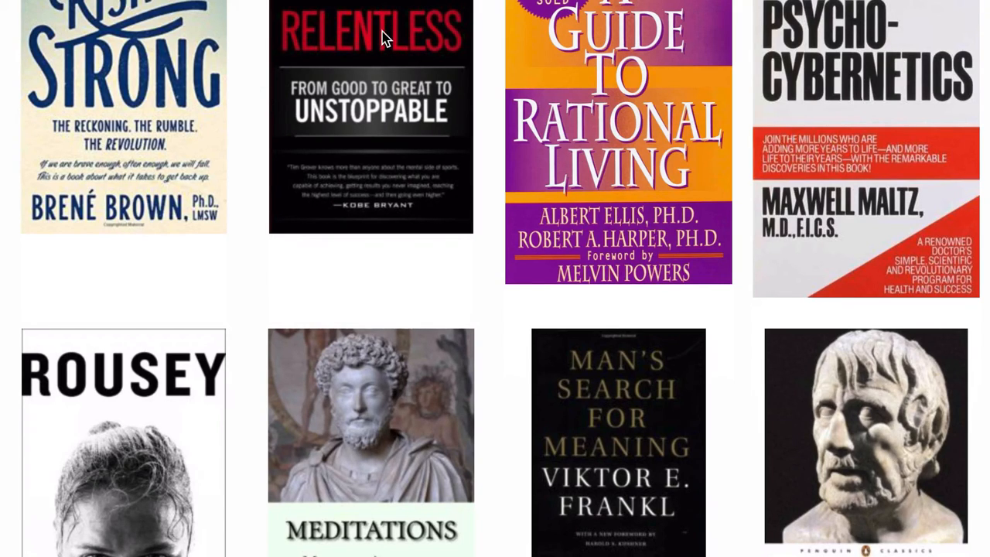
{"action": "scroll", "scroll_direction": "down", "scroll_amount": 3}
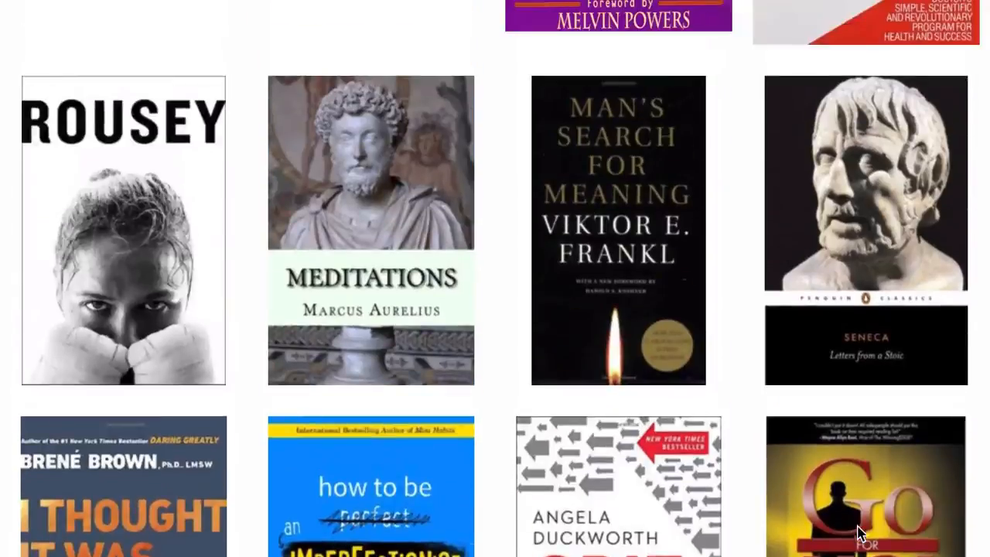
{"action": "scroll", "scroll_direction": "down", "scroll_amount": 3}
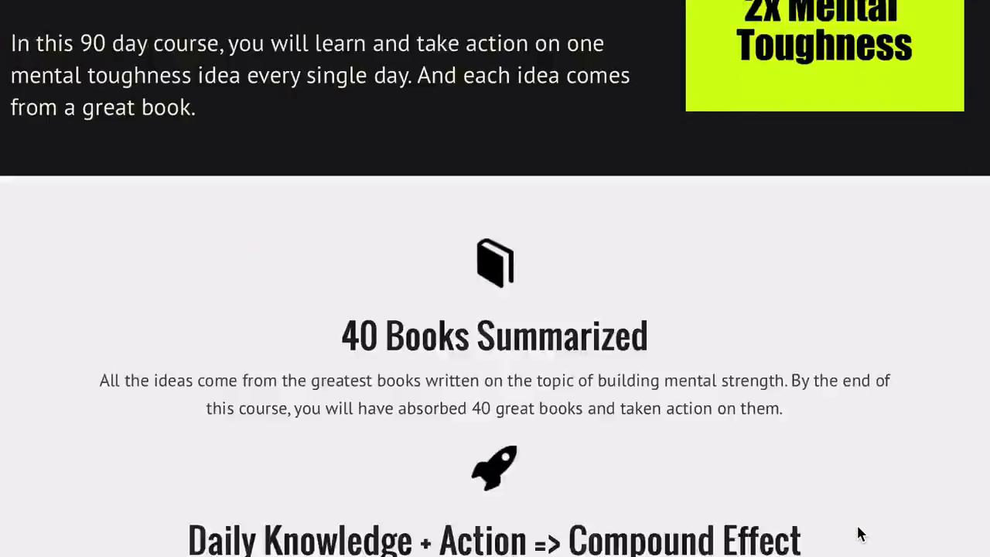
Scroll down to the pricing tables showing $69 current versus $99 regular
{"action": "scroll", "scroll_direction": "down", "scroll_amount": 3}
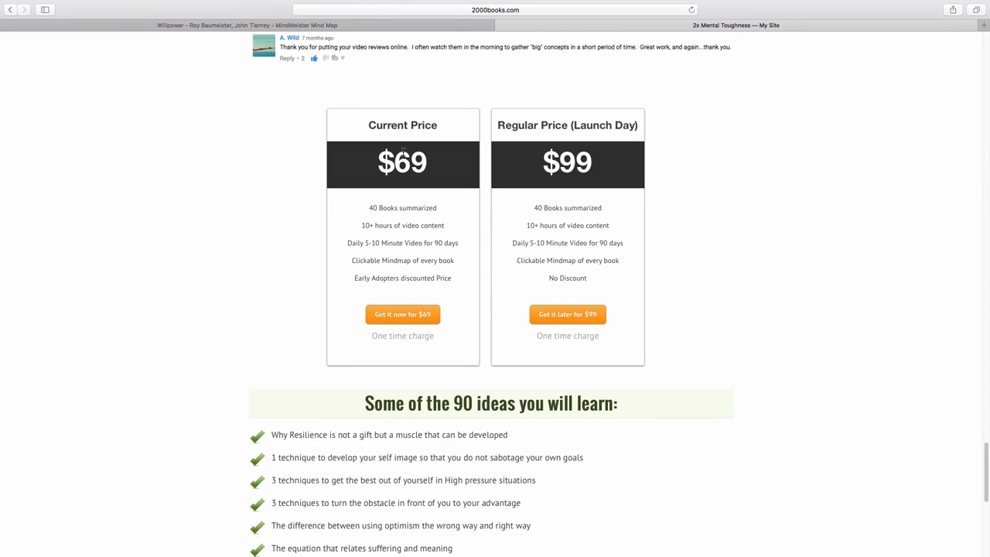
{"action": "mouse_move", "coordinate": [555, 167]}
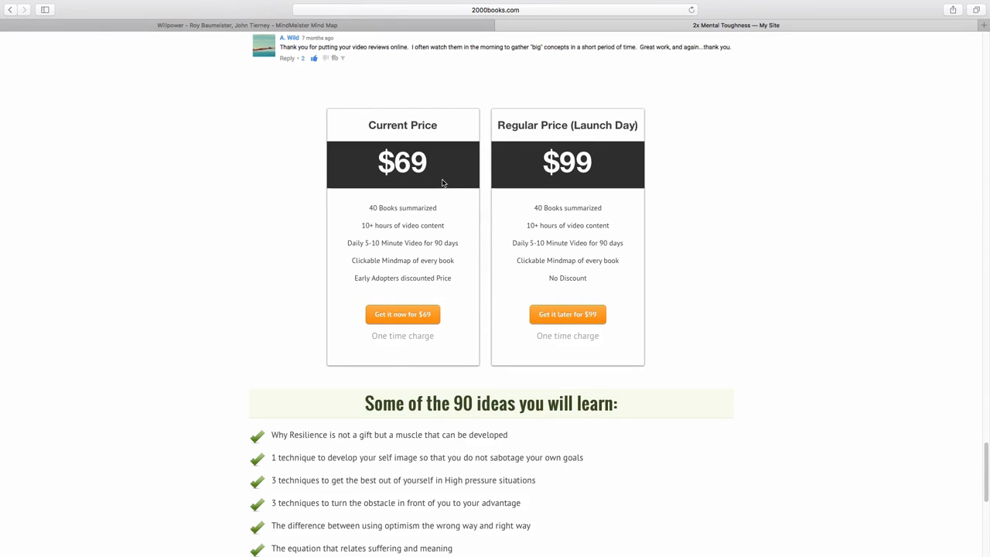
Scroll past the price boxes to the 'Some of the 90 ideas you will learn' list
{"action": "scroll", "scroll_direction": "down", "scroll_amount": 3}
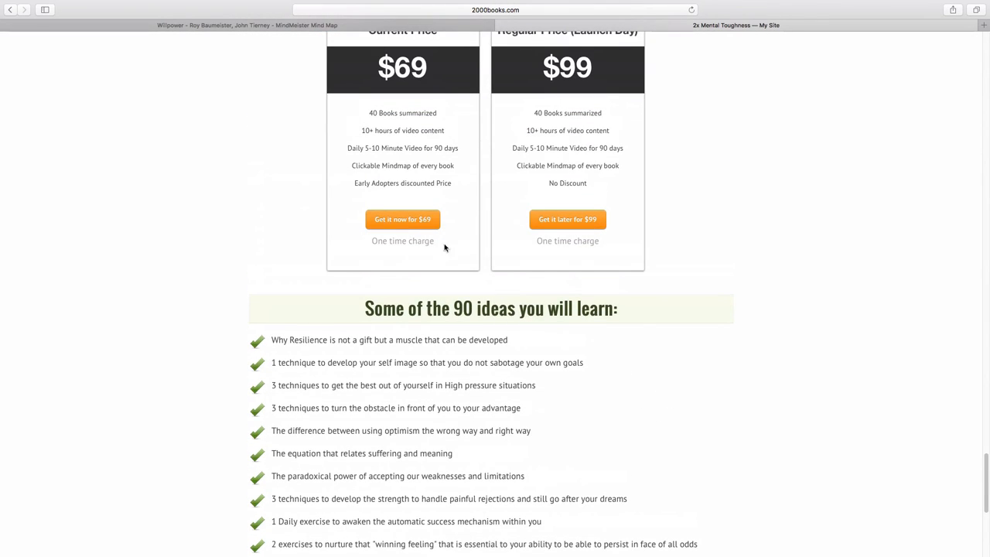
{"action": "scroll", "scroll_direction": "down", "scroll_amount": 3}
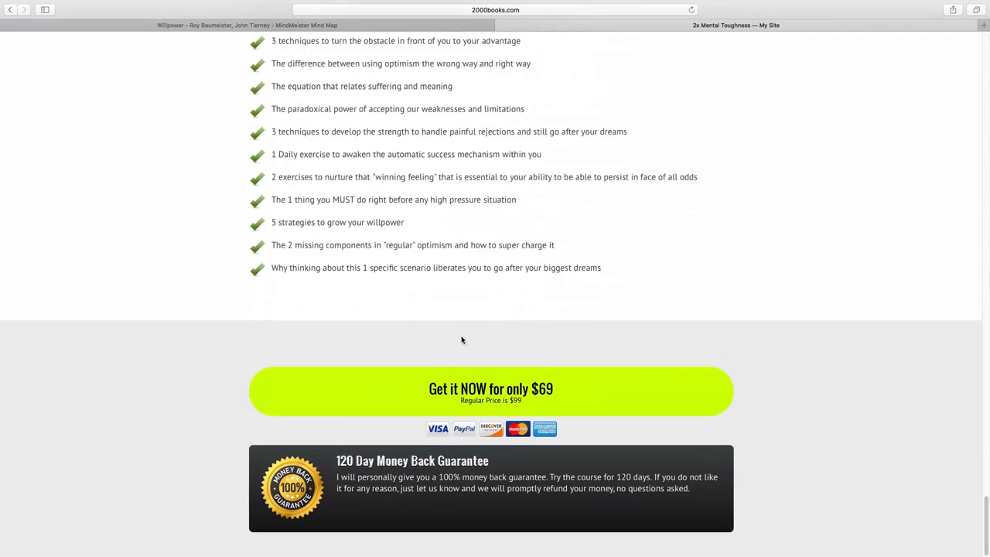
{"action": "mouse_move", "coordinate": [359, 475]}
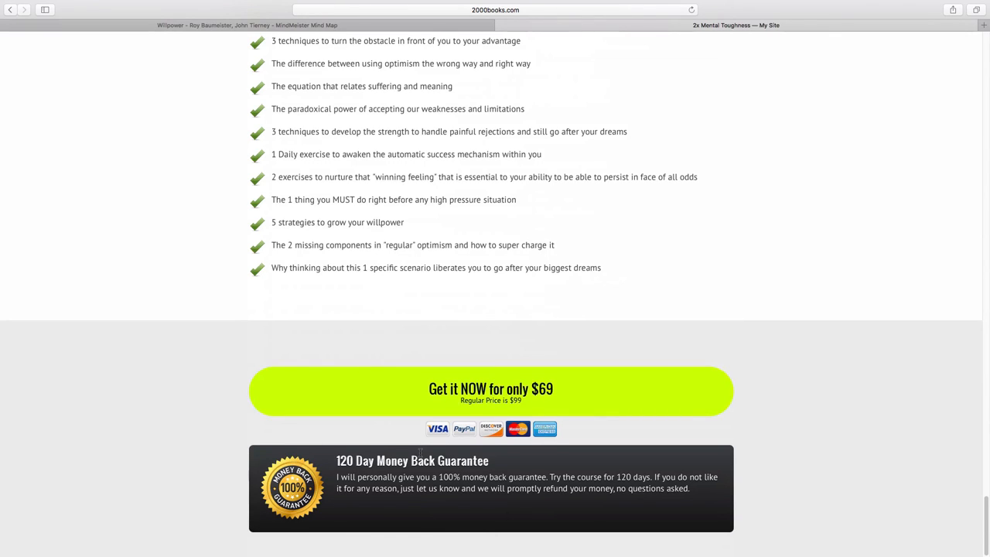
{"action": "mouse_move", "coordinate": [478, 300]}
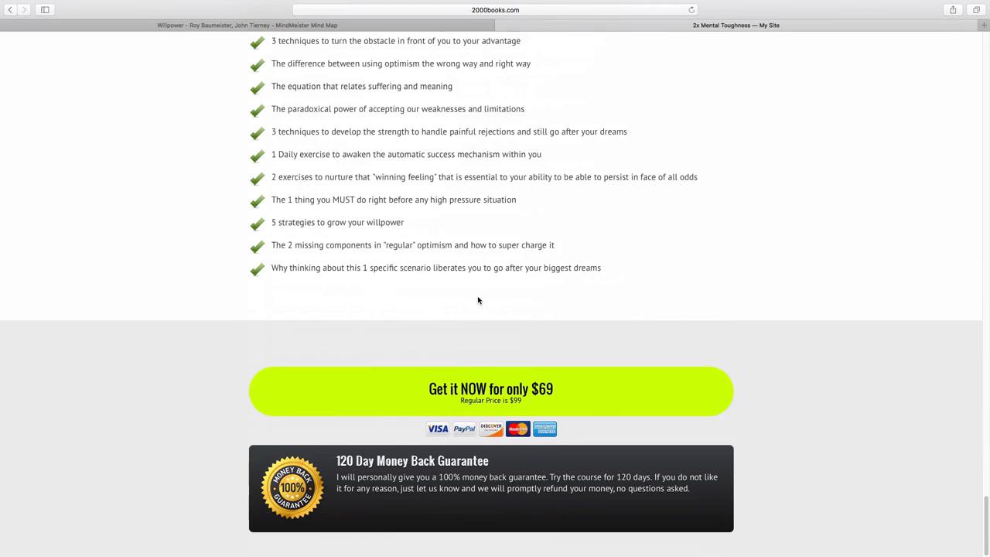
{"action": "mouse_move", "coordinate": [213, 334]}
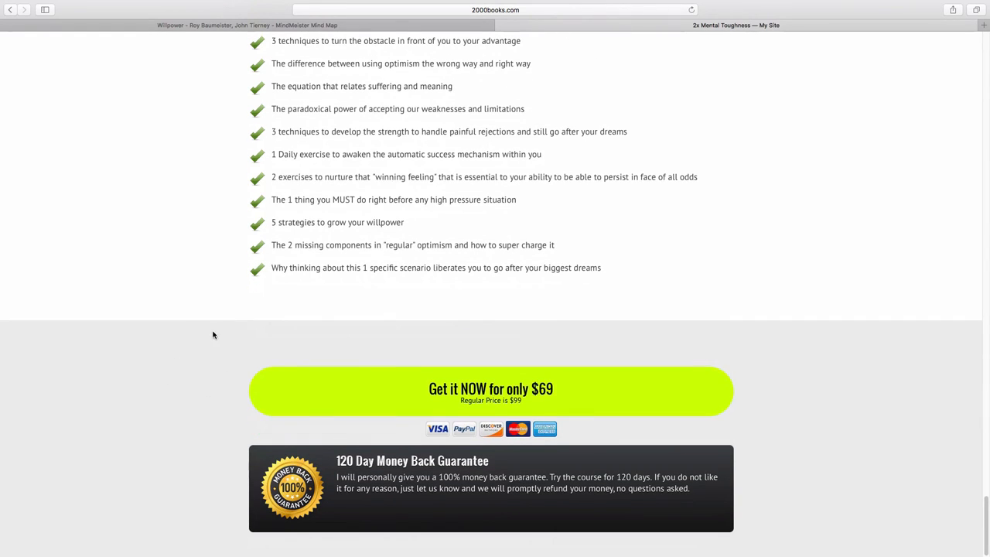
{"action": "mouse_move", "coordinate": [285, 430]}
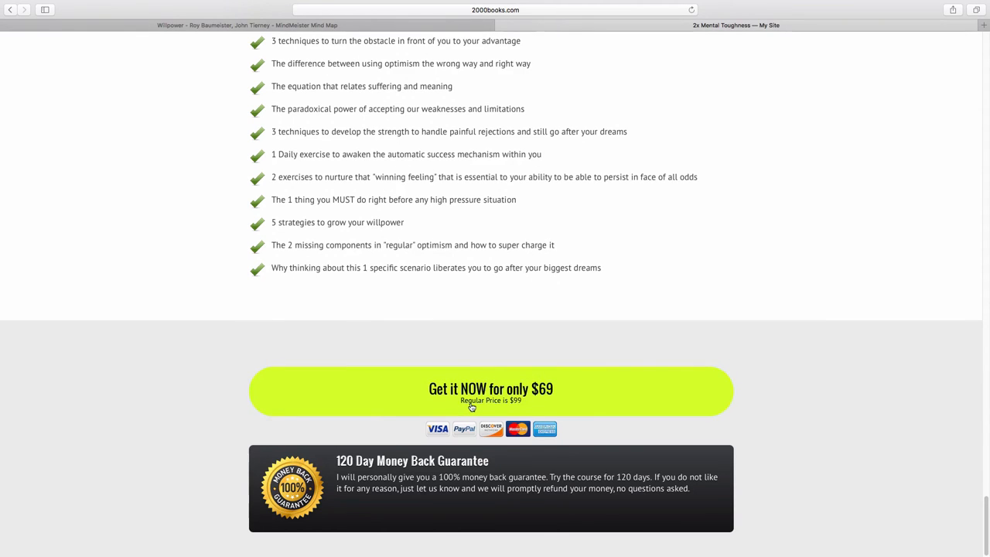
{"action": "mouse_move", "coordinate": [493, 381]}
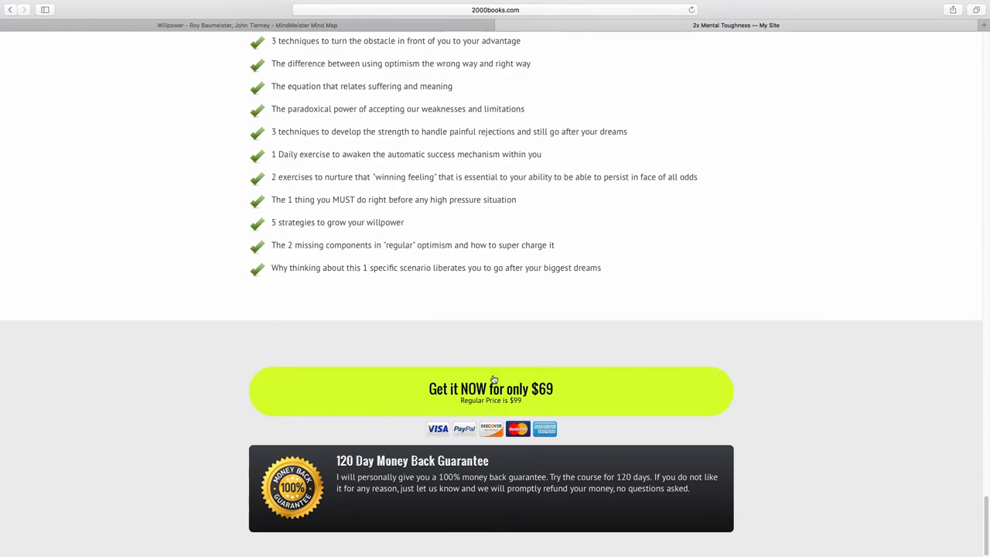
{"action": "mouse_move", "coordinate": [580, 337]}
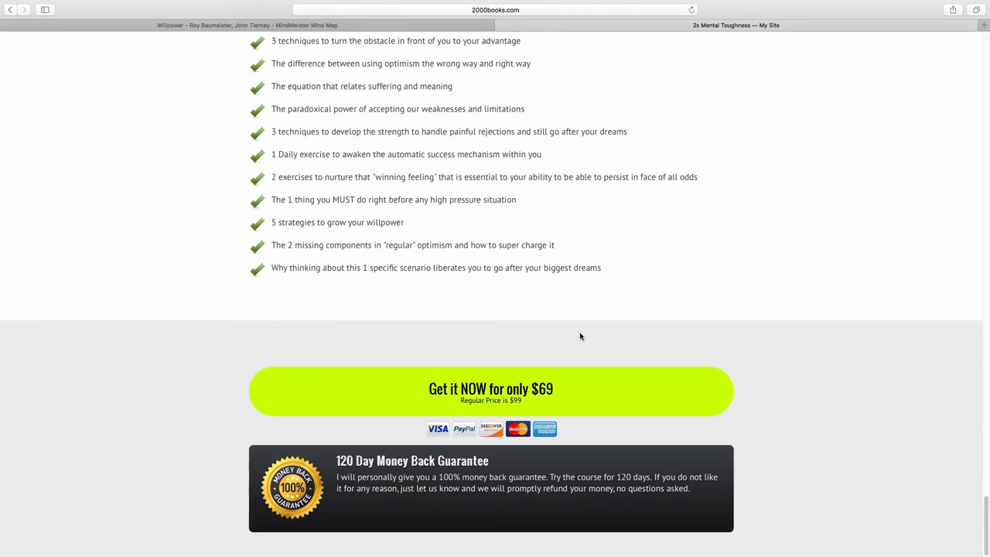
{"action": "mouse_move", "coordinate": [585, 336]}
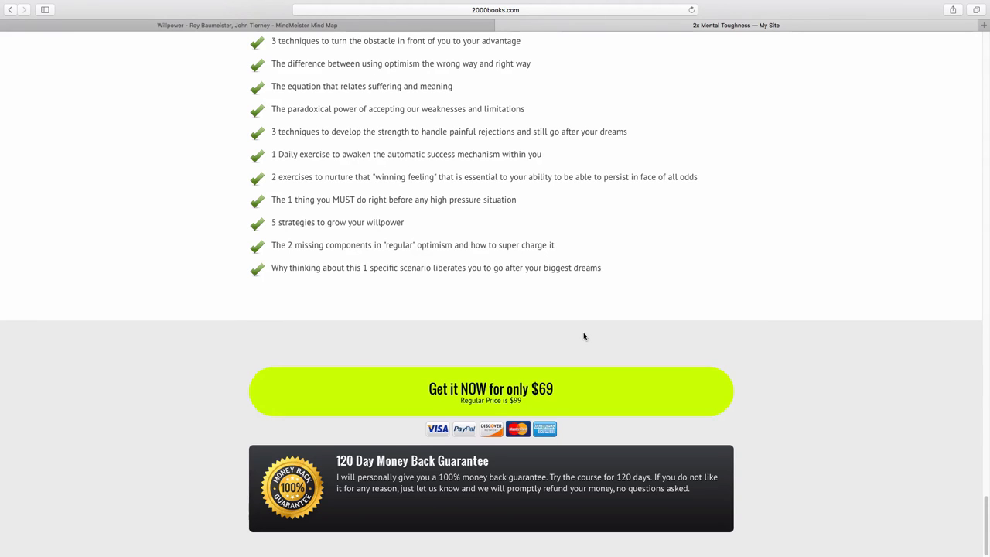
{"action": "mouse_move", "coordinate": [596, 269]}
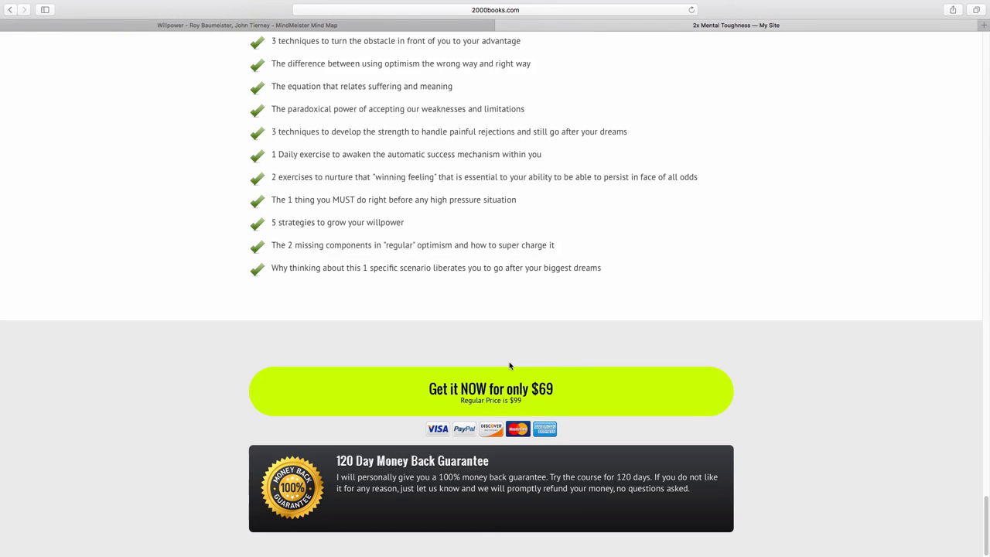
{"action": "mouse_move", "coordinate": [374, 331]}
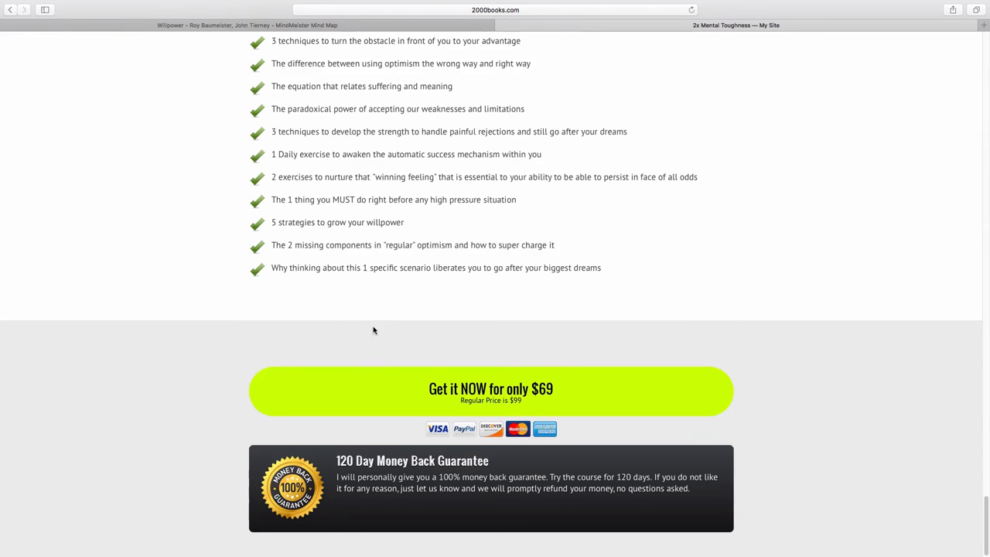
{"action": "mouse_move", "coordinate": [442, 348]}
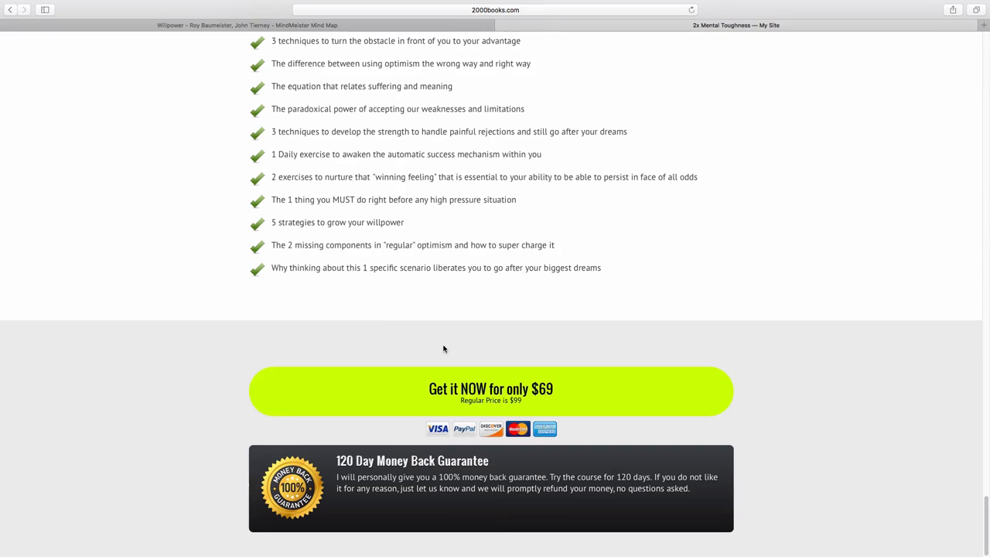